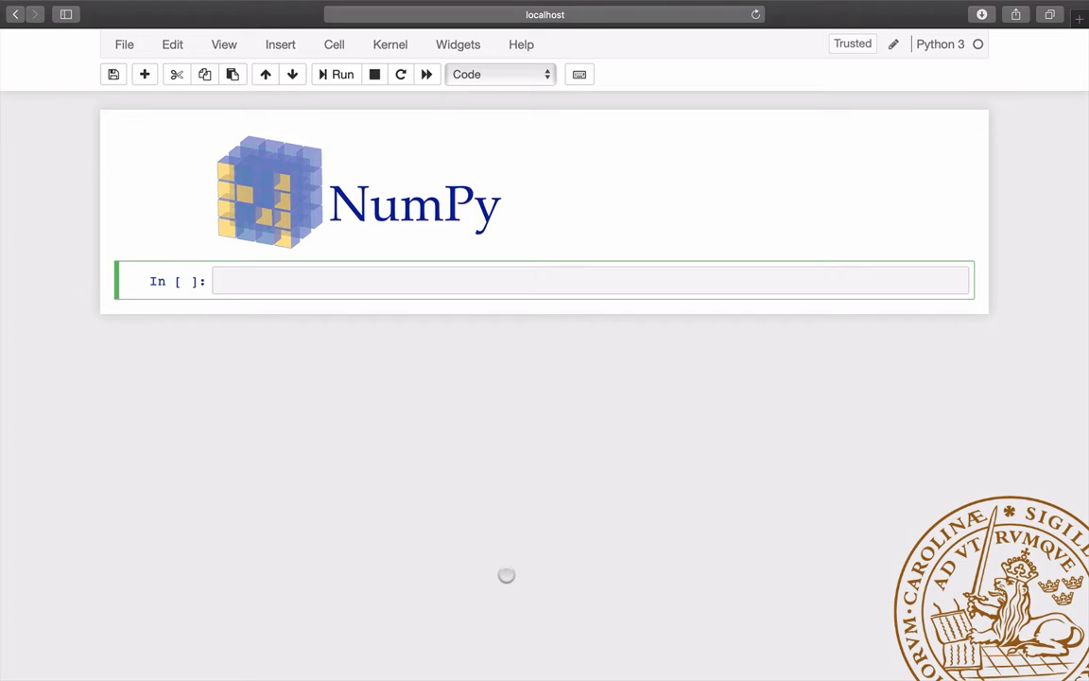
# - Enter 'import numpy as np # np is a commonly used shorthand' in the empty cell and run it
pyautogui.click(378, 280)
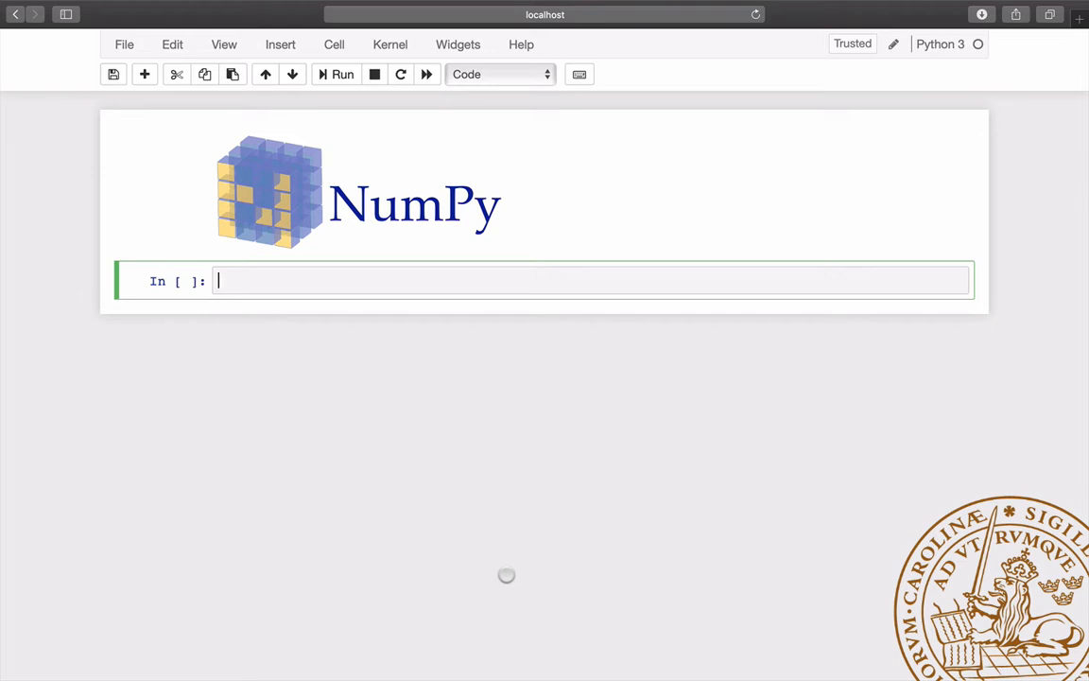
pyautogui.write('import numpy as np # np is a commonly used shorthand')
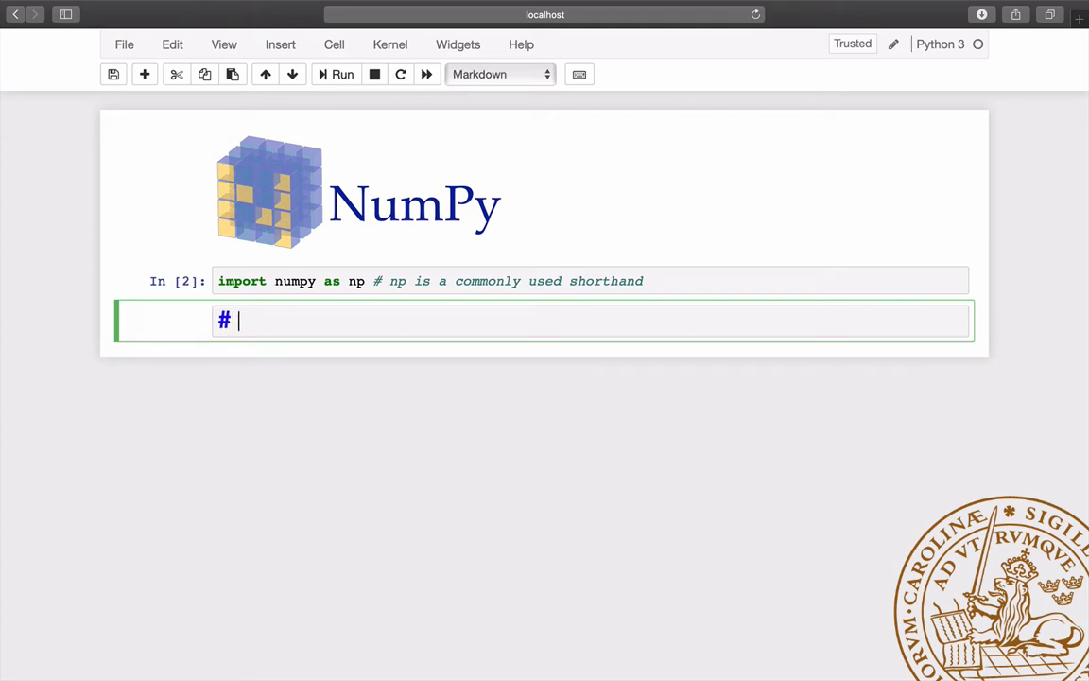
# - Add the 'Type (Python Standard Library)' heading and a cell printing type(1), type(1.0), type('a string'), type(True)
pyautogui.write('Typ')
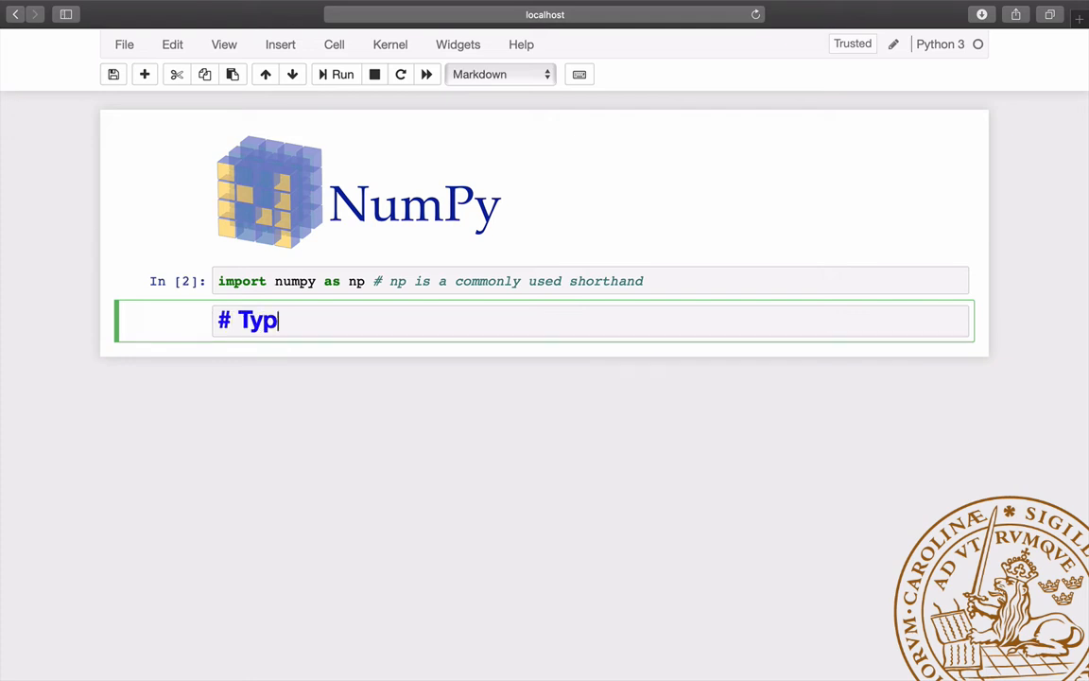
pyautogui.write('e (Python Standard Library)')
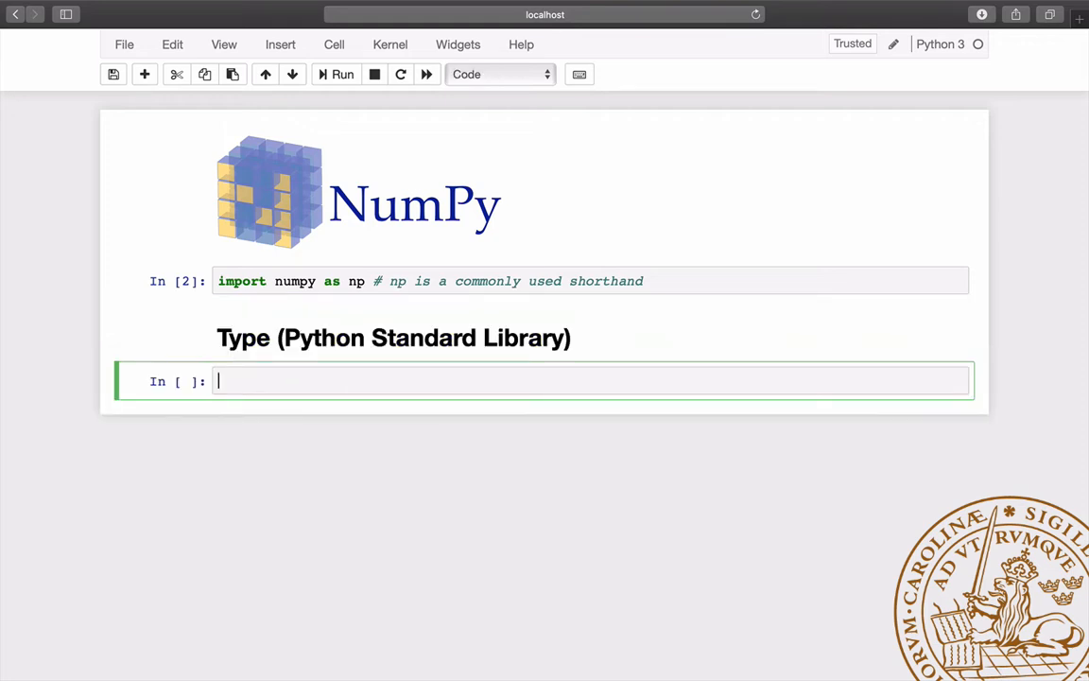
pyautogui.write('print( type(1))')
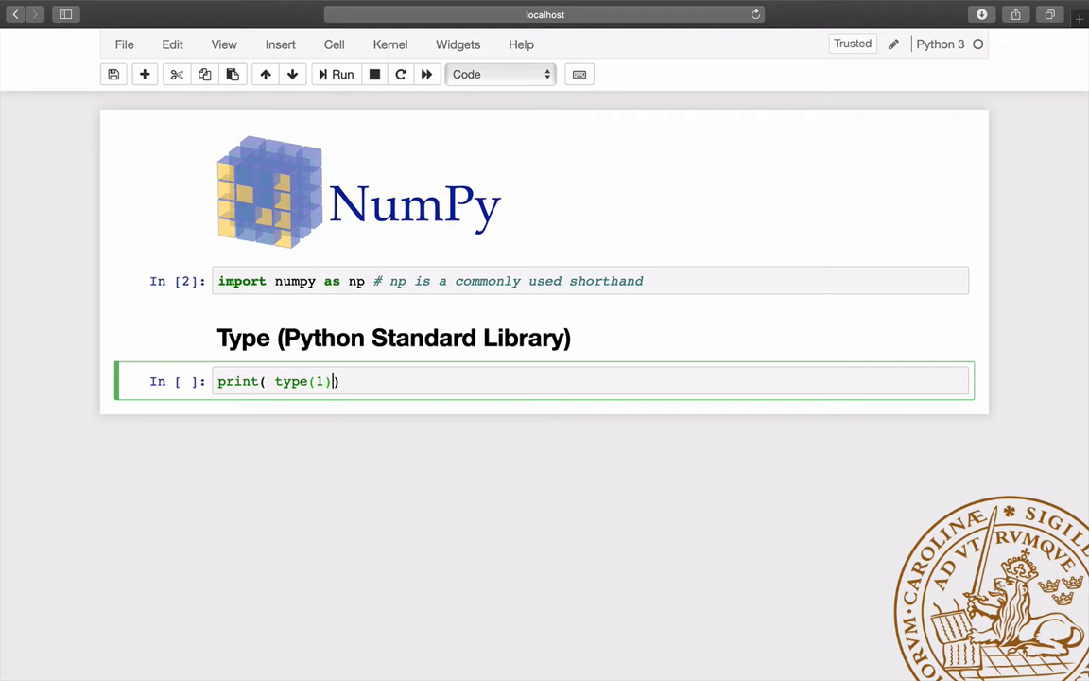
pyautogui.write(", type(1.0), type('a string'), type(True) )")
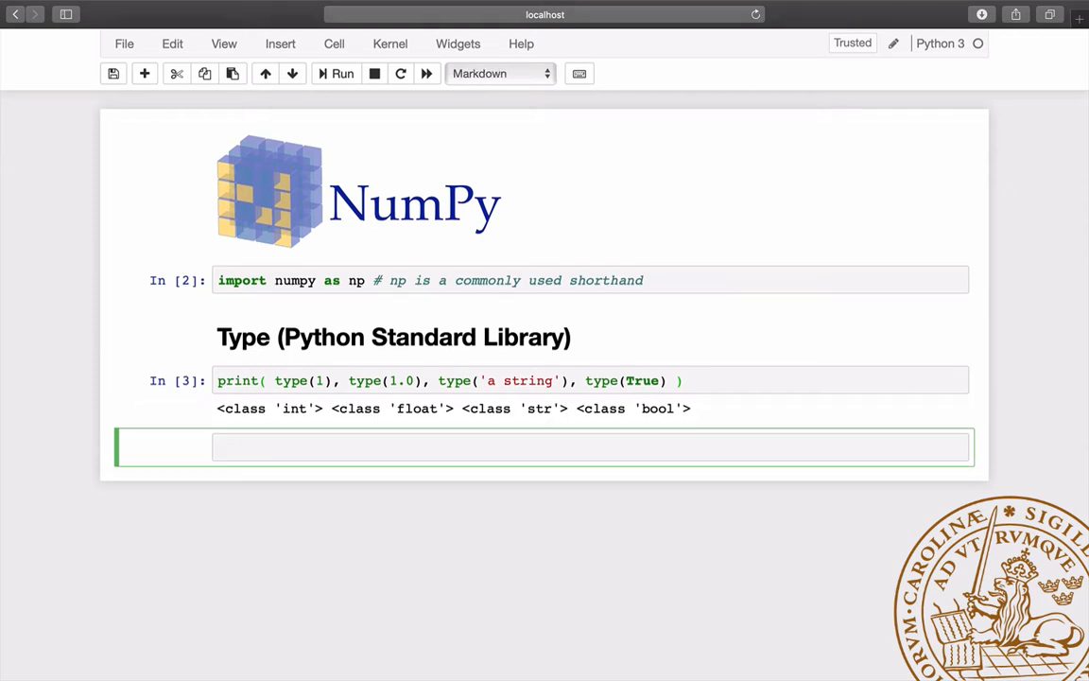
# - Add the '# List' heading and define my_list = [1, 1.0, False, 'a string', True]
pyautogui.write('# List')
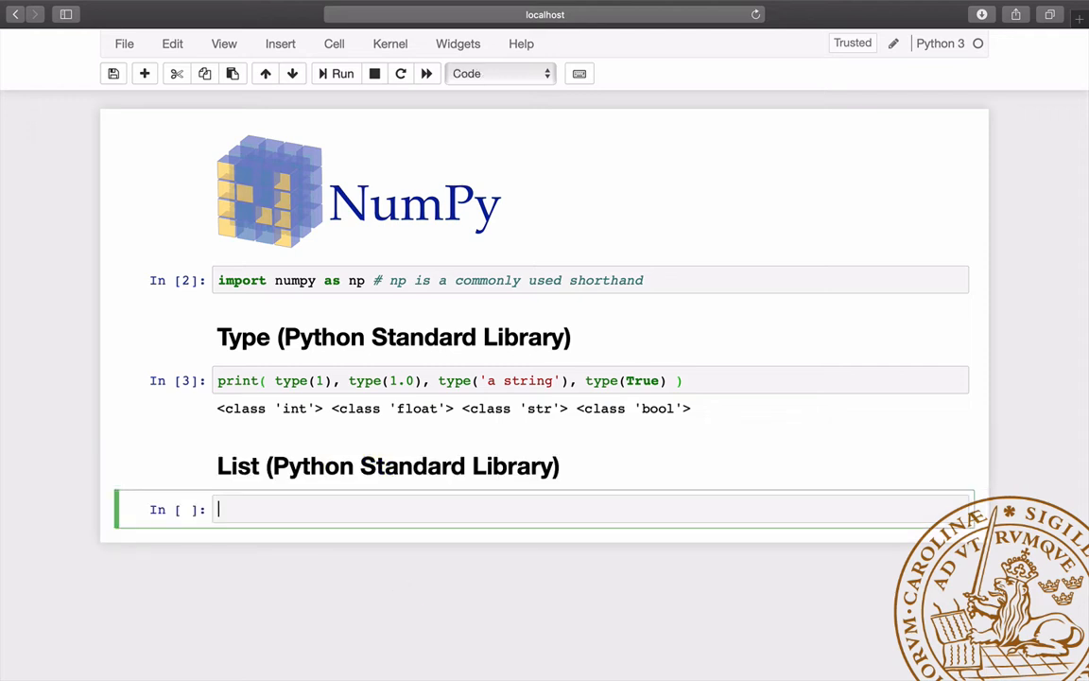
pyautogui.write('my_list')
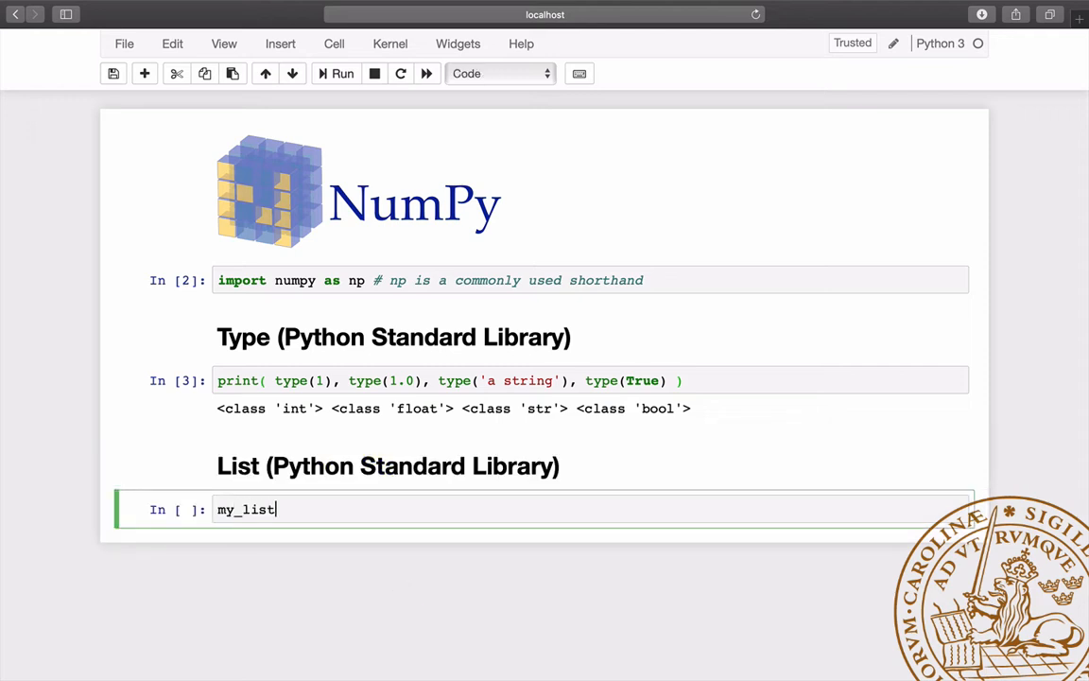
pyautogui.write('= [1,')
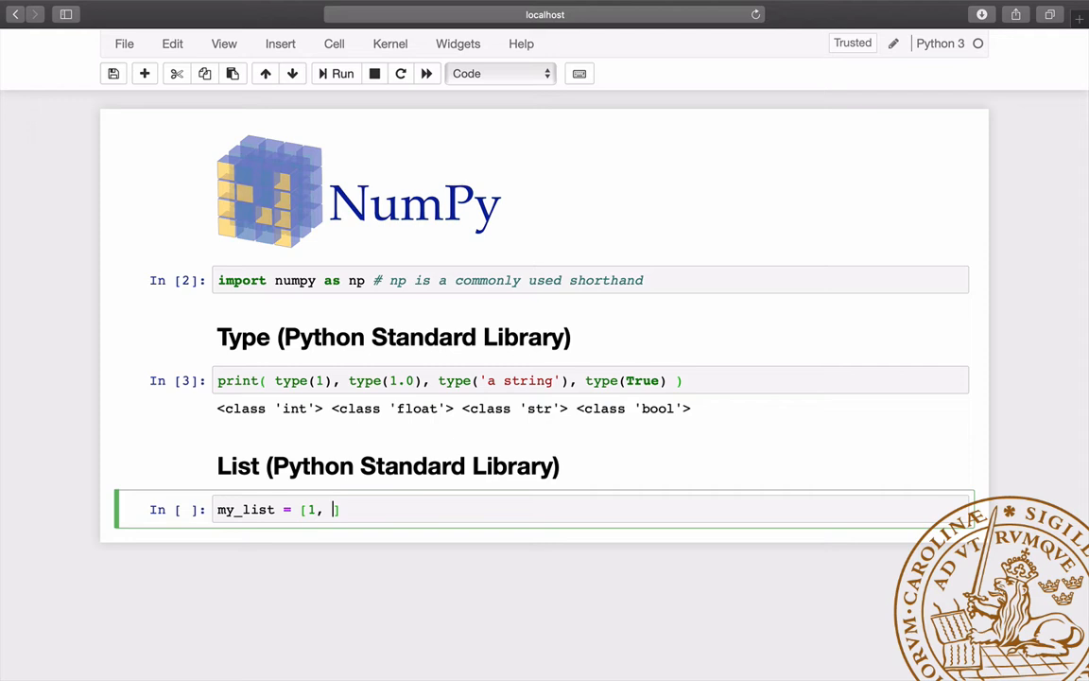
pyautogui.write('1.0, False')
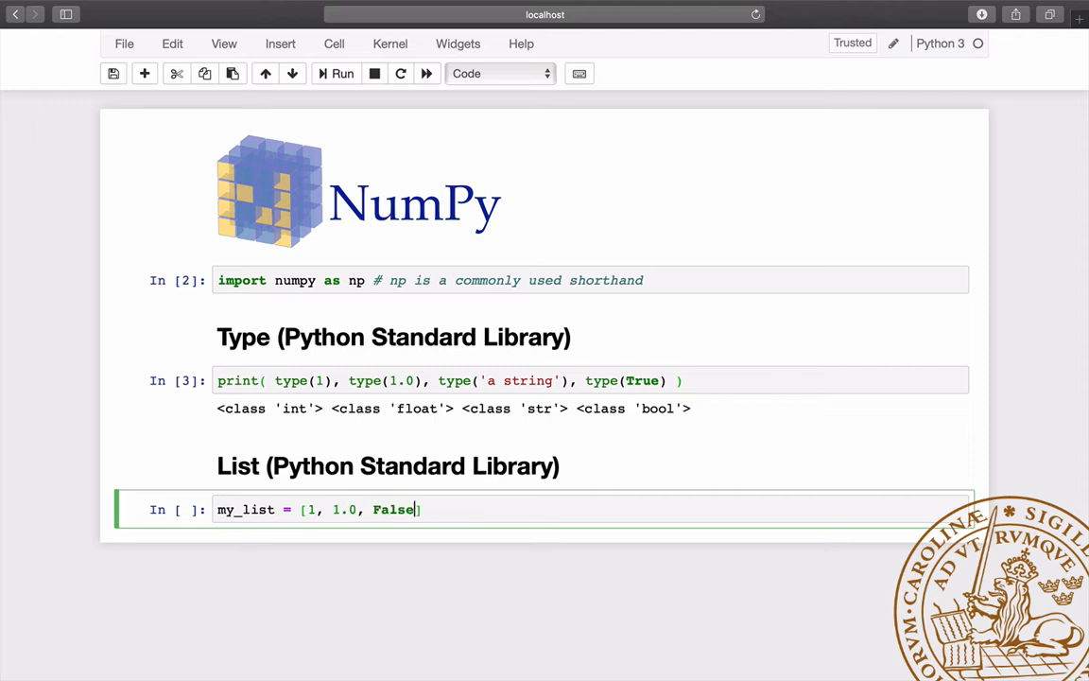
pyautogui.write(", 'a string'")
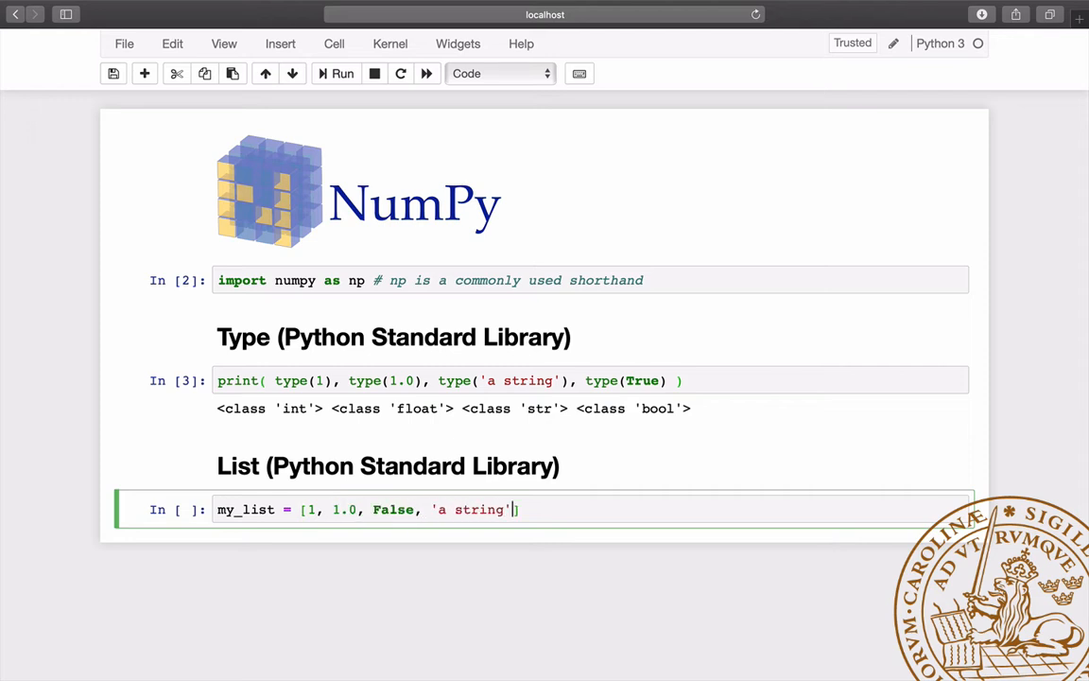
pyautogui.write(', True')
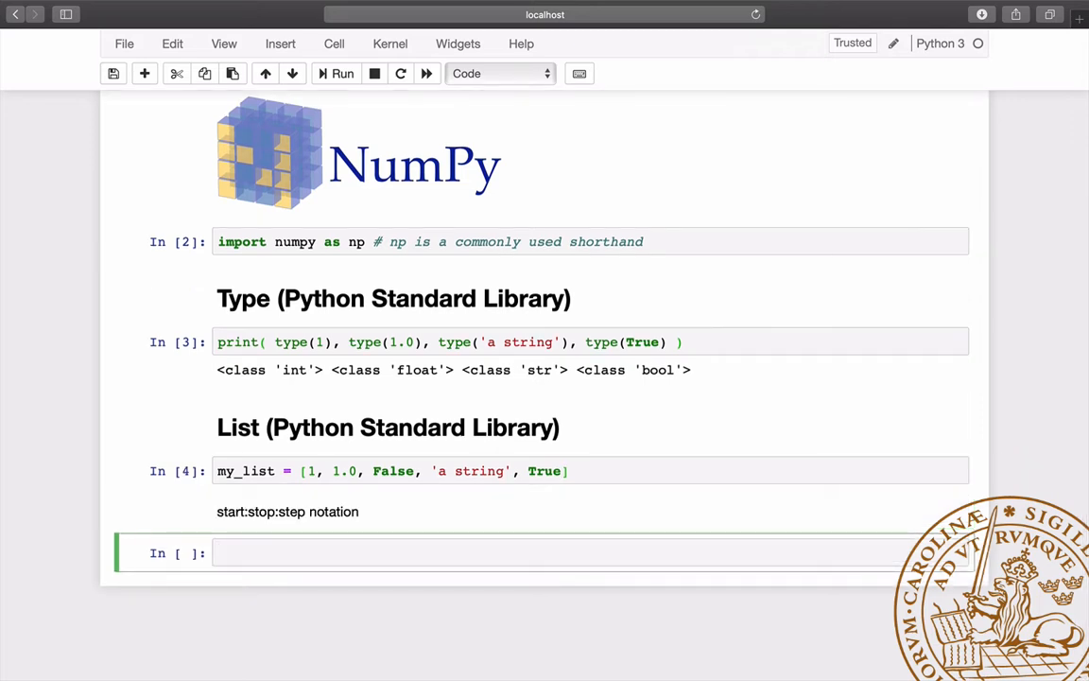
# - Print my_list[0], my_list[-1], my_list[:2], my_list[-2:] and further slices, and run the cell
pyautogui.click(378, 552)
pyautogui.write('print( my_list[')
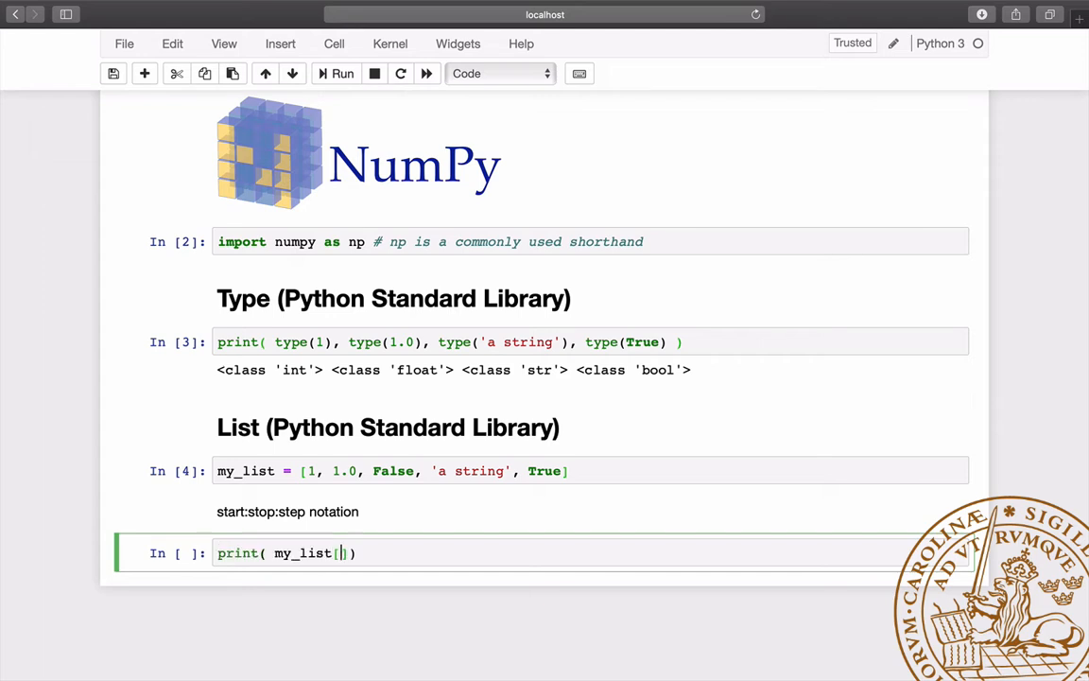
pyautogui.write('0], my_list[-1')
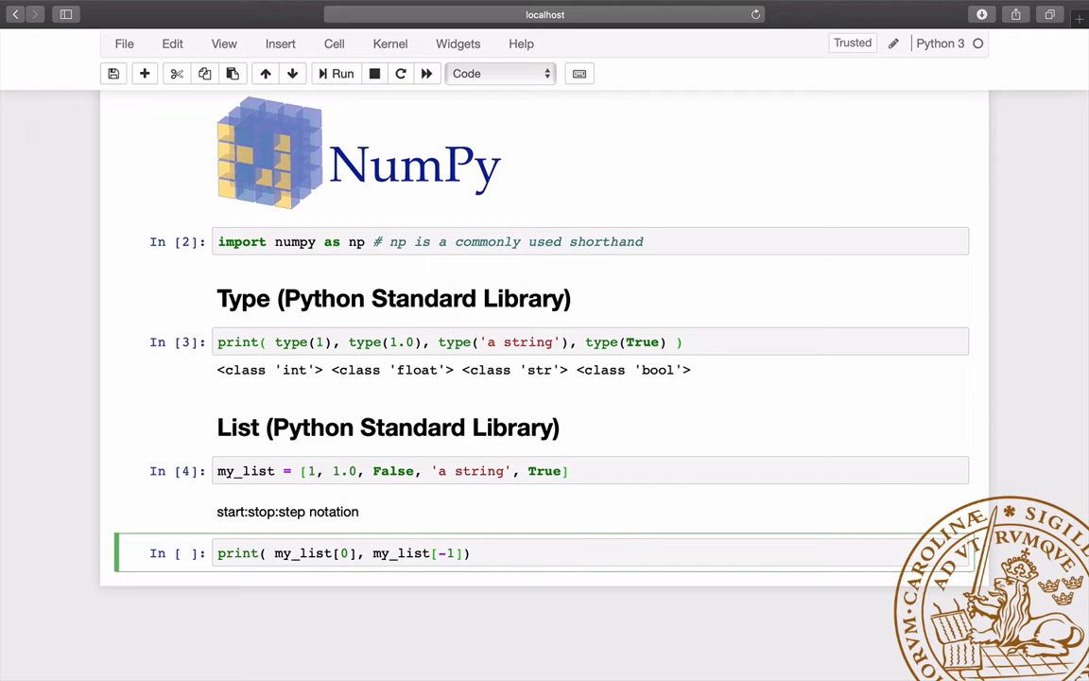
pyautogui.write(', my_list[:2]')
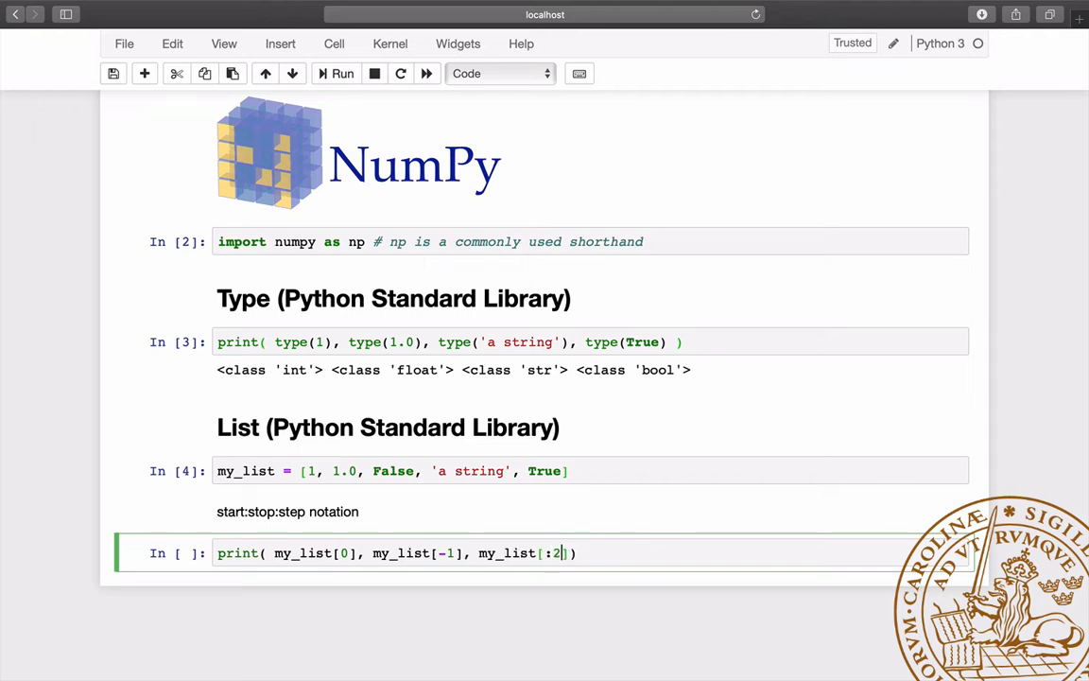
pyautogui.write(', my_list[]')
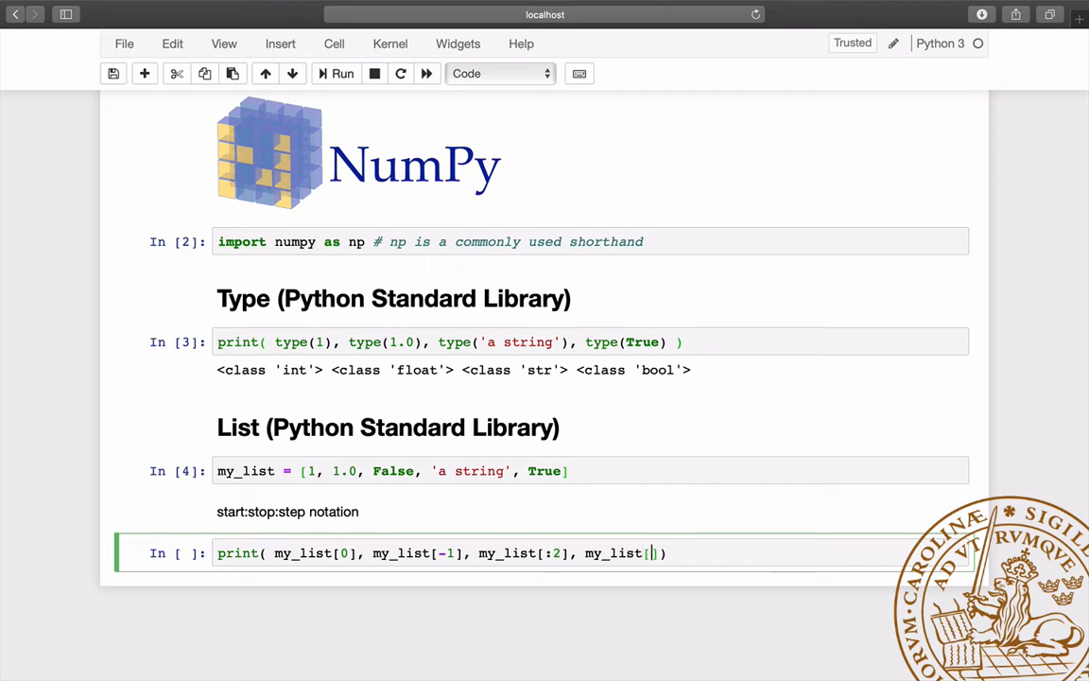
pyautogui.write('-2:')
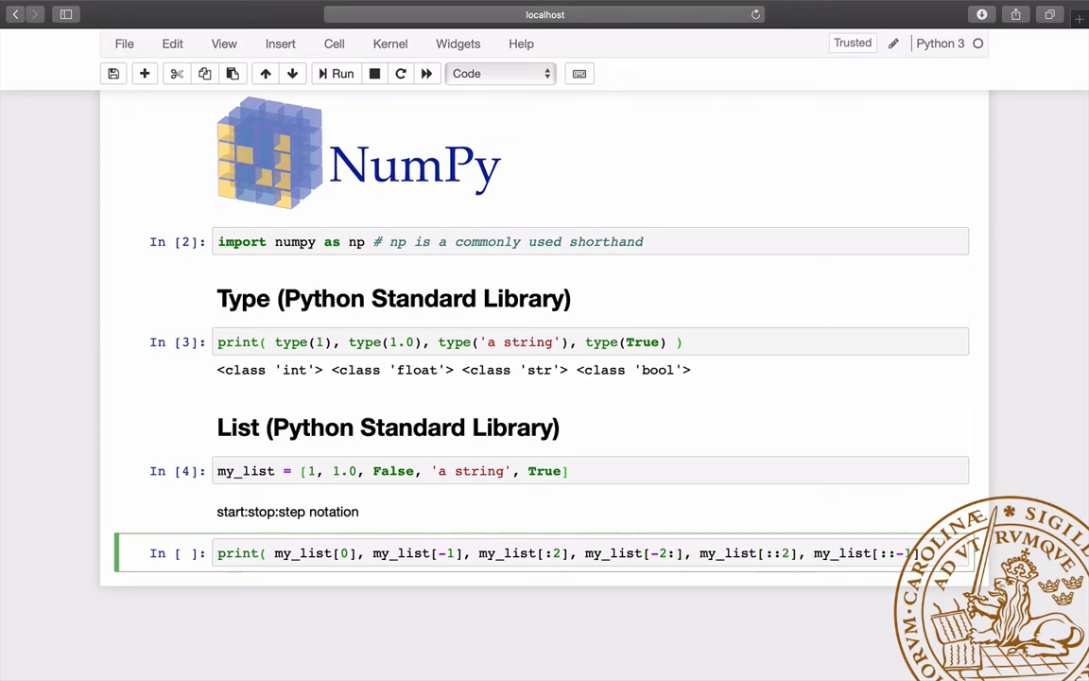
pyautogui.press('shift+enter')
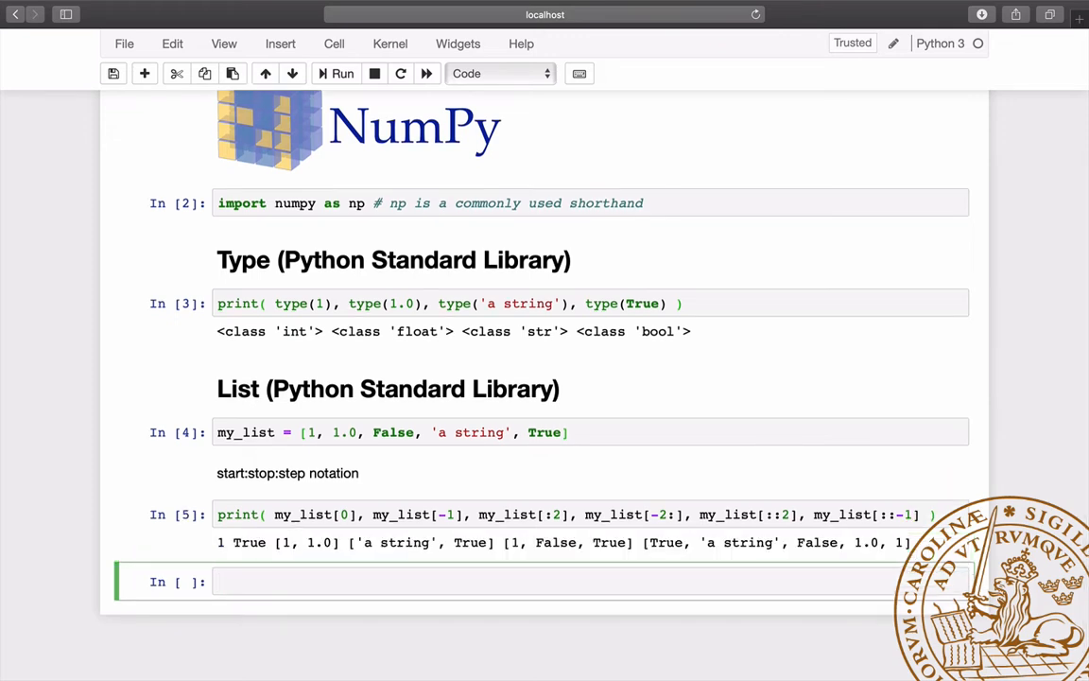
# - Write the comprehension [i+j for i in 'abc' for j in 'abc'] producing letter pairs
pyautogui.write('[')
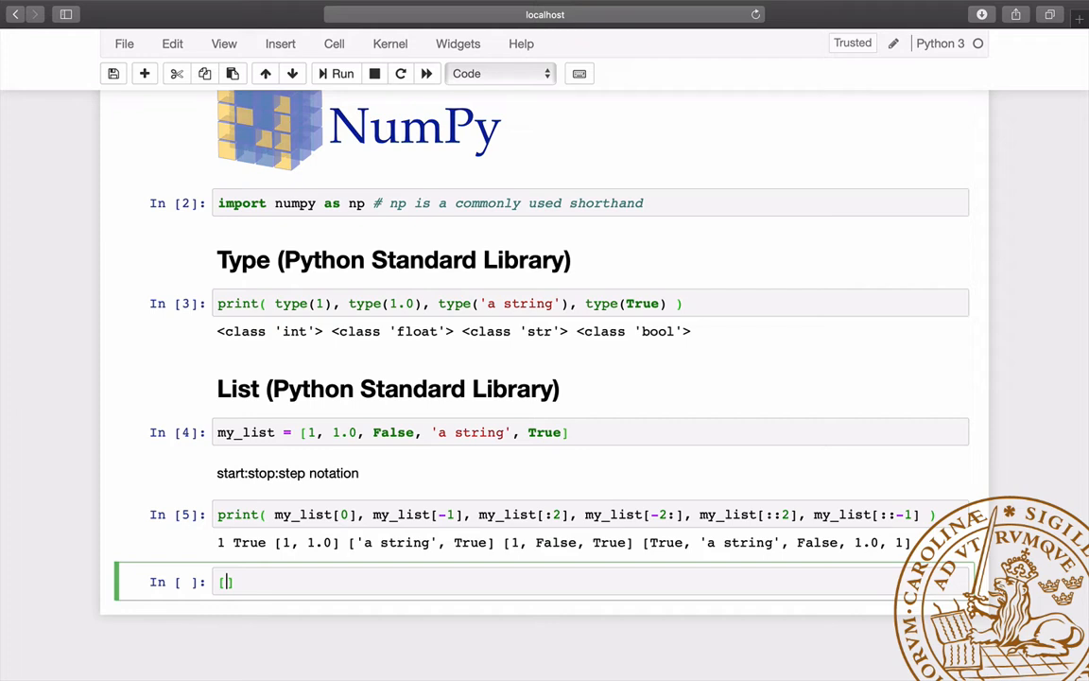
pyautogui.write('i+j')
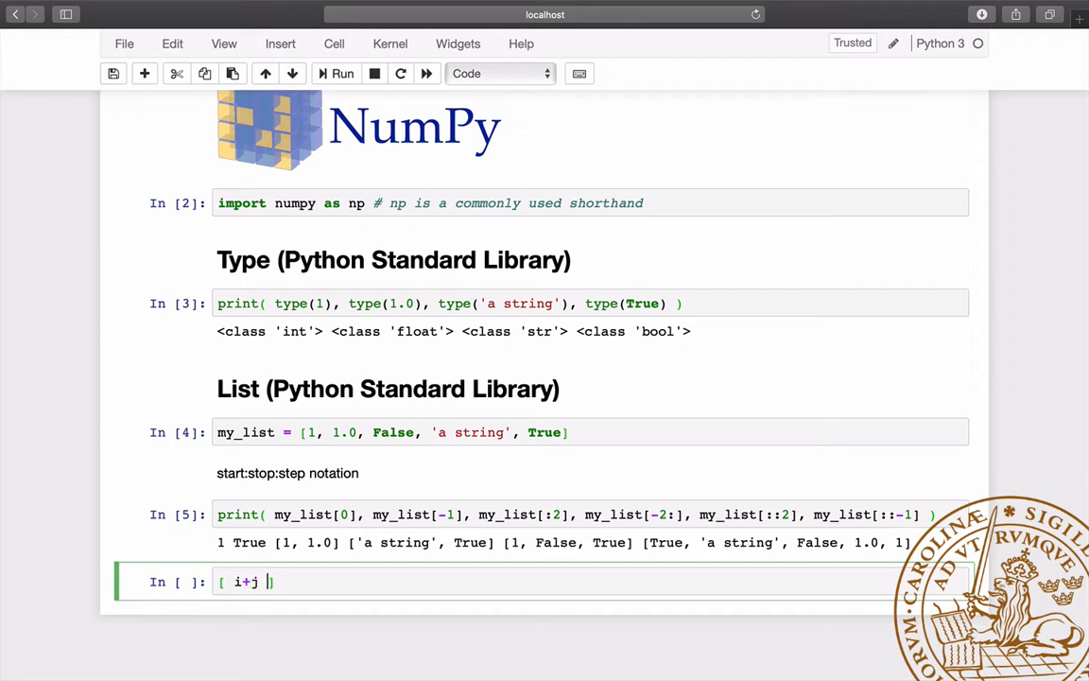
pyautogui.write("for i in 'abc")
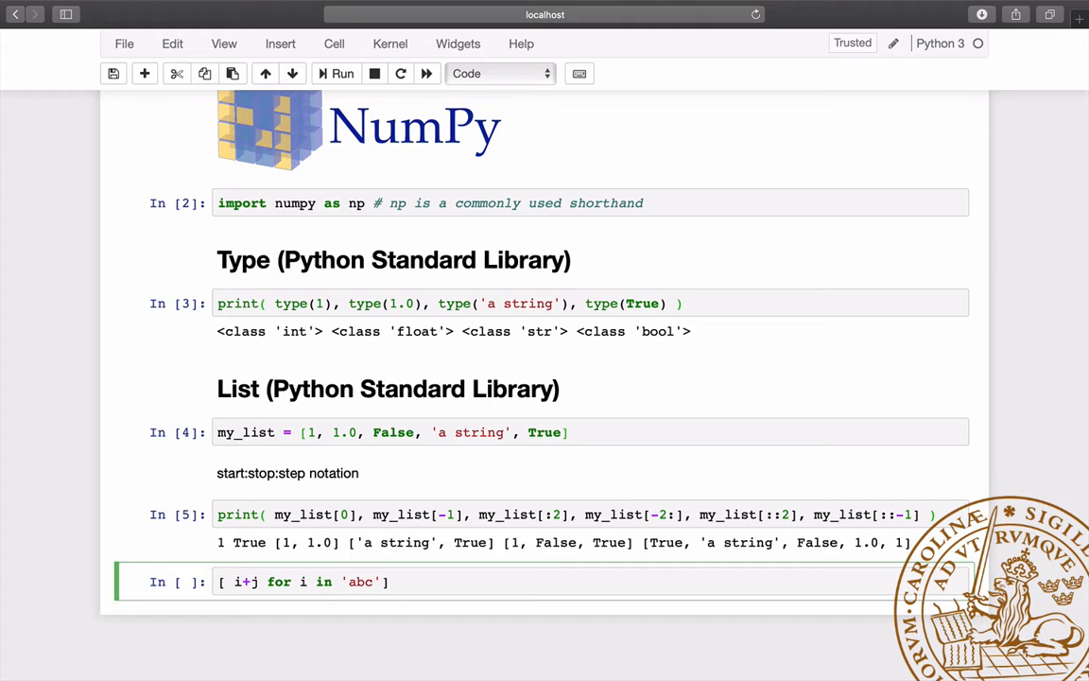
pyautogui.write('for')
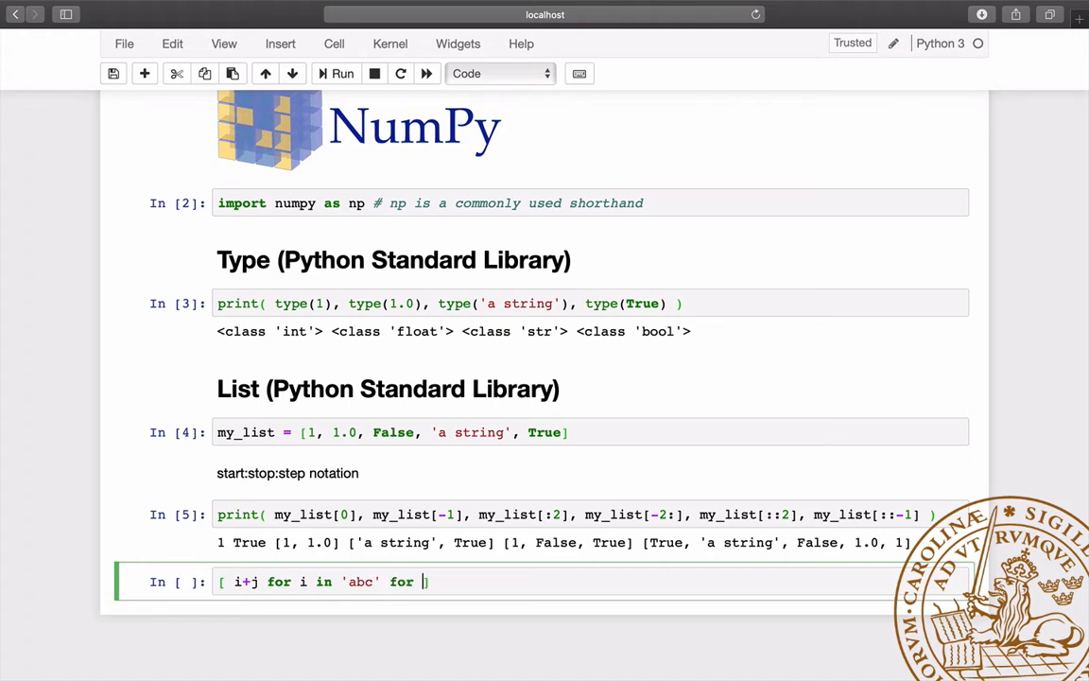
pyautogui.write("j in 'abc")
pyautogui.write("['{:d} * {:d} = {:d")
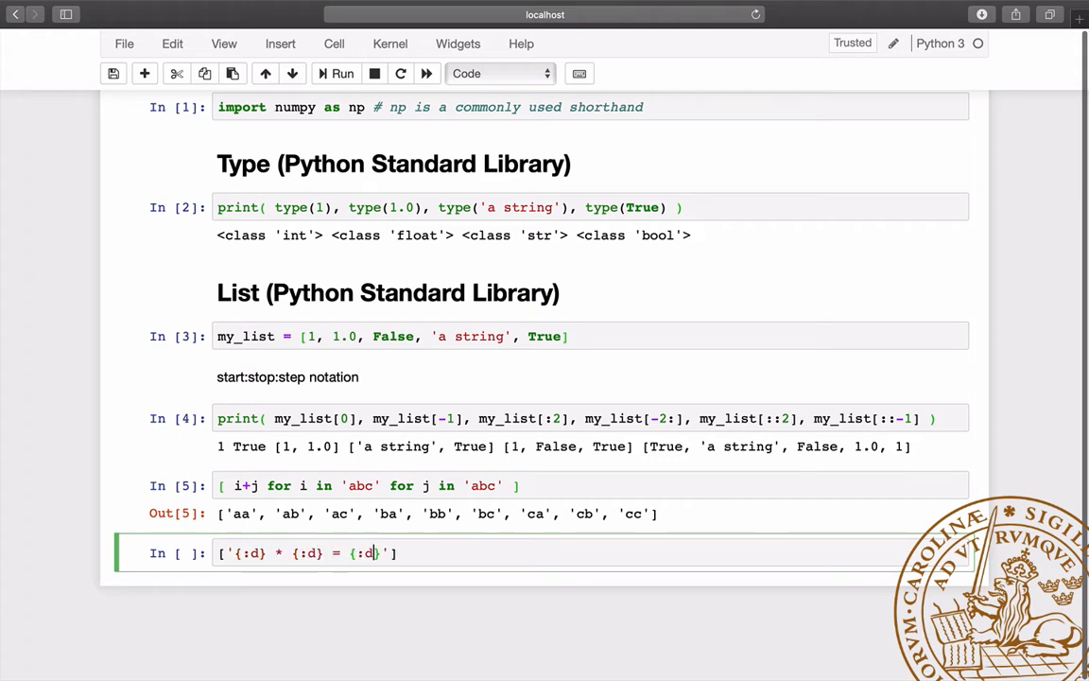
# - Write the '{:d} * {:d} = {:d}'.format(i,j,i*j) comprehension over i in [1,2,3] and j values
pyautogui.write('.format(i,j,i*j)]')
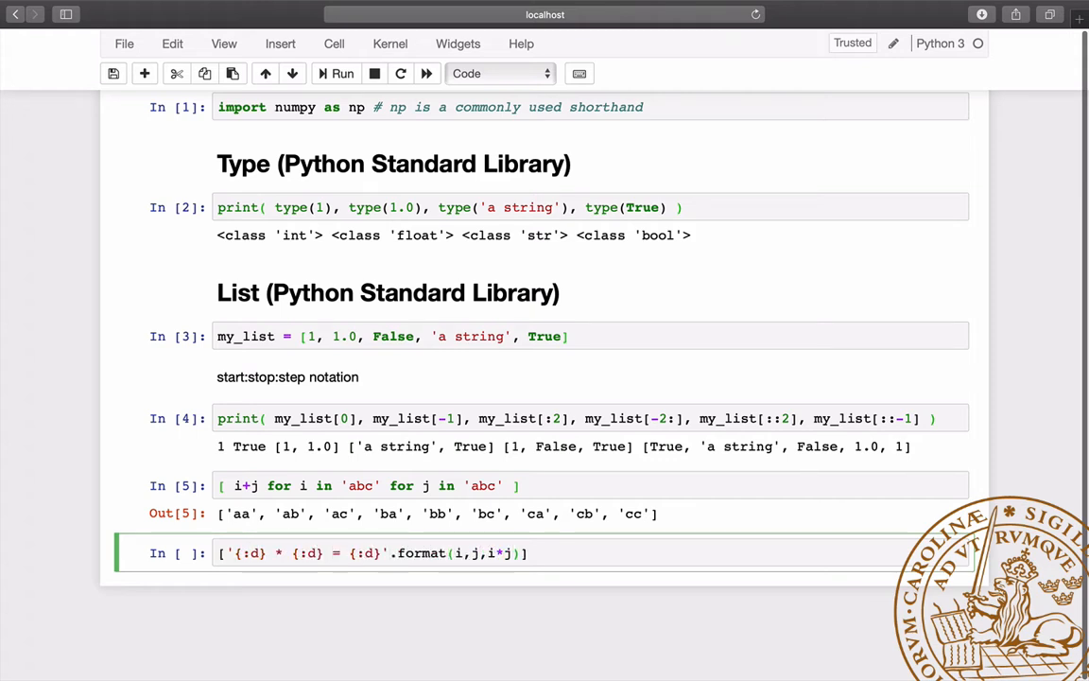
pyautogui.write('for i in [1,2,3] for j in [4,5]]')
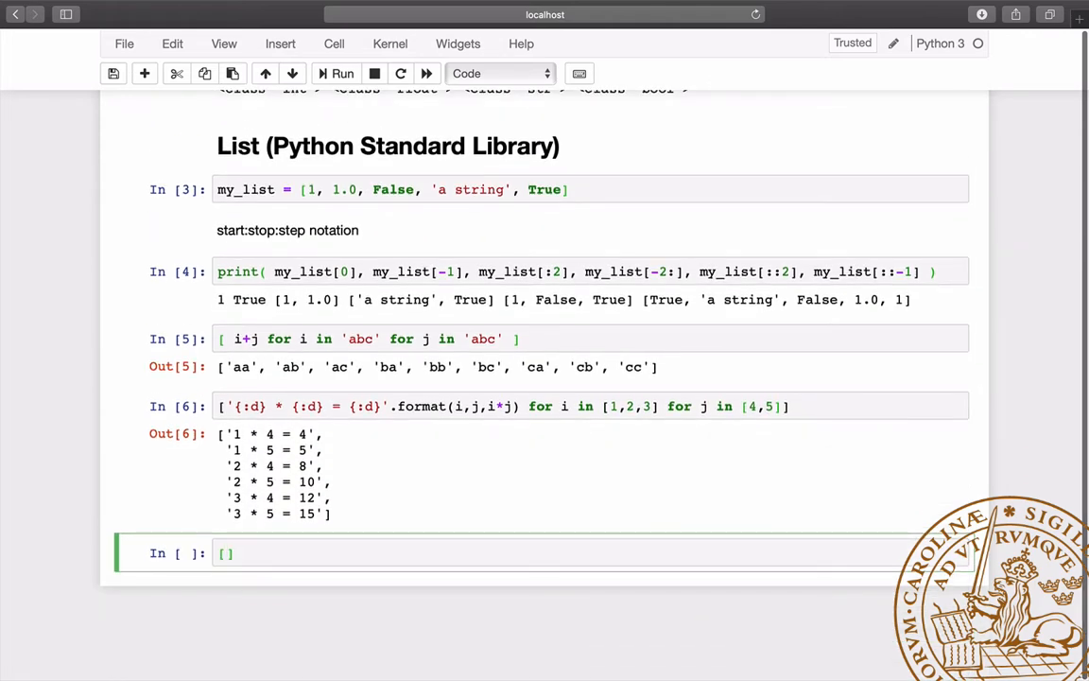
# - Evaluate [1, 2, 3, 4] * 3 to show the list repeated three times
pyautogui.write('1, 2, 3,')
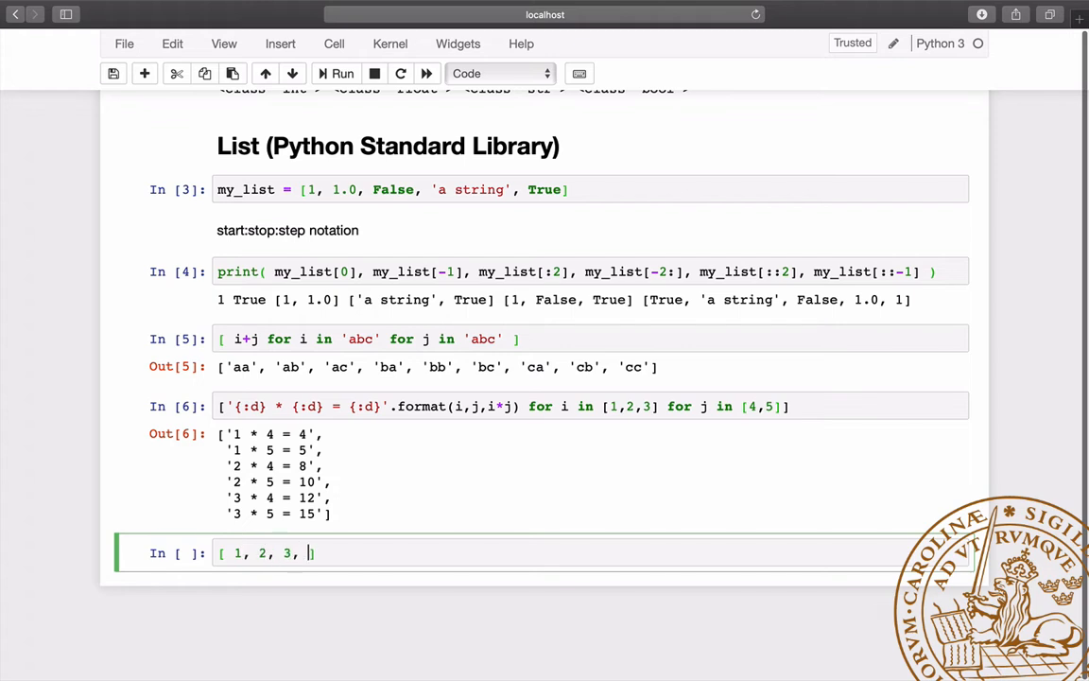
pyautogui.write('4 ] * 3')
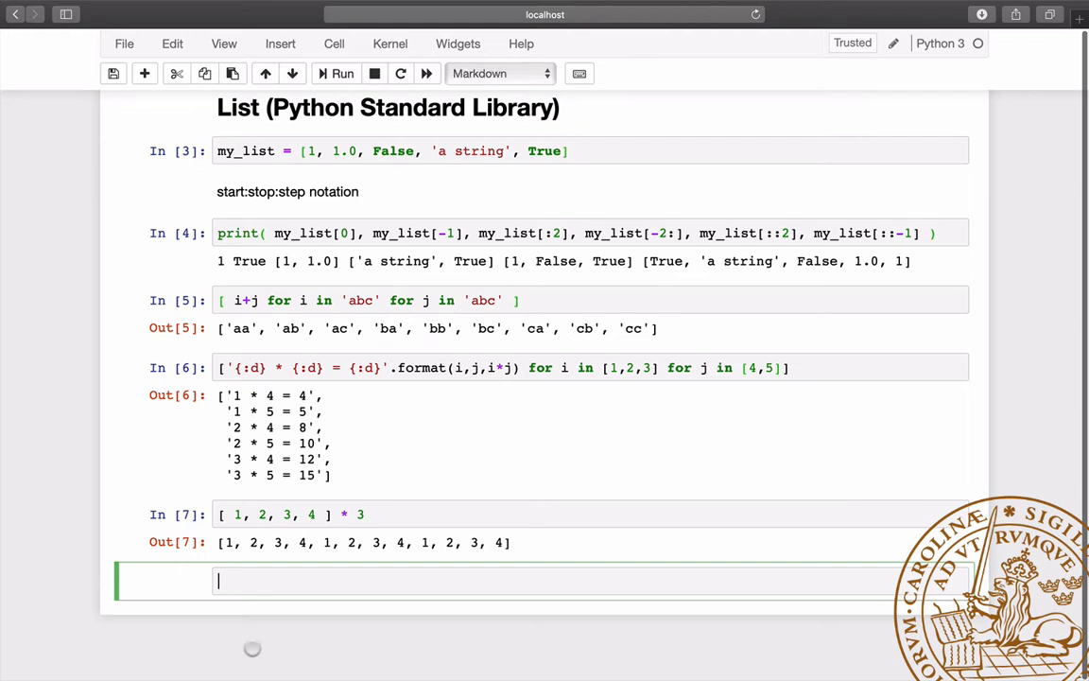
# - Add the '# Range' heading, loop over l = [0,1,2] and r = range(3), and check l == list(r)
pyautogui.write('# Range (Python Standard Library)')
pyautogui.write('l =')
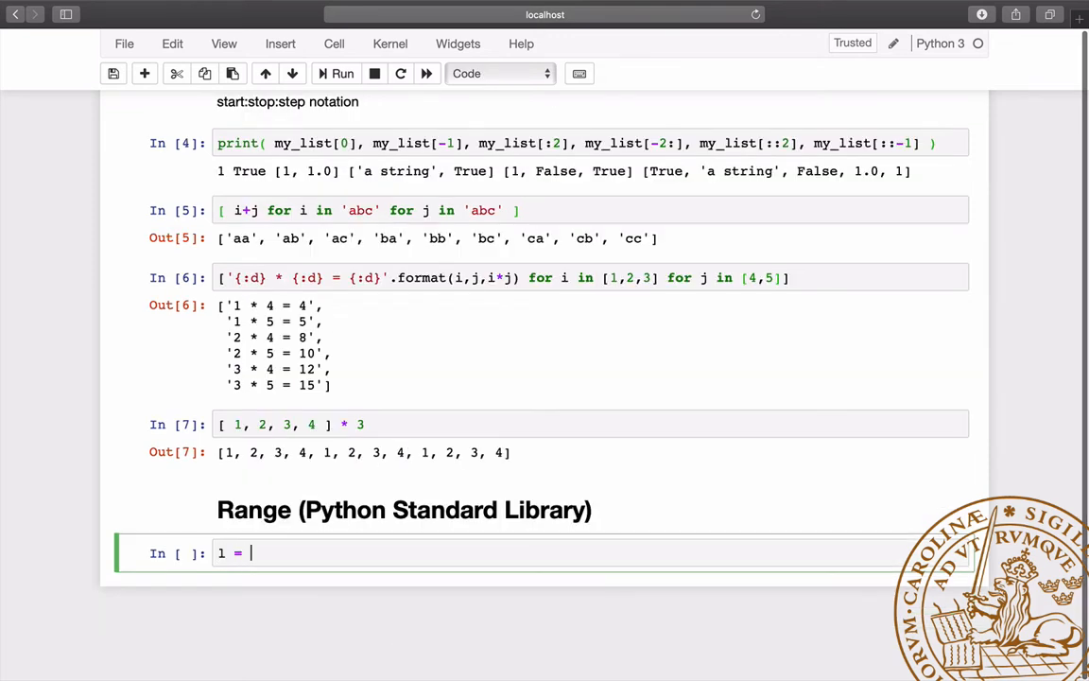
pyautogui.write('[0,1,2]')
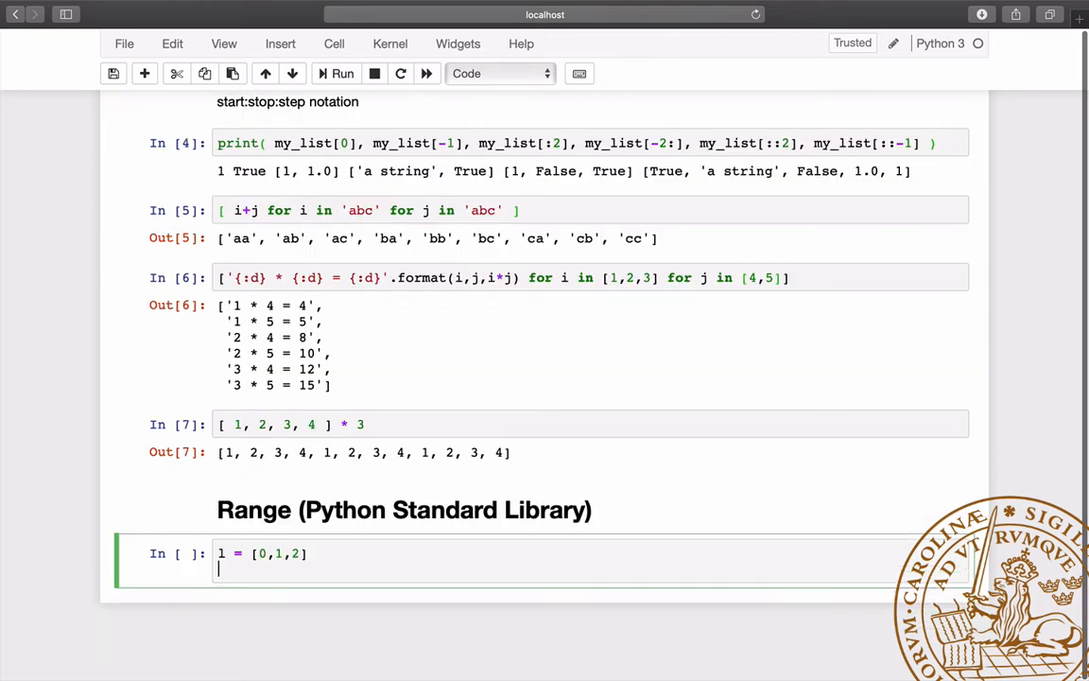
pyautogui.write('for i in l:')
pyautogui.write('r =')
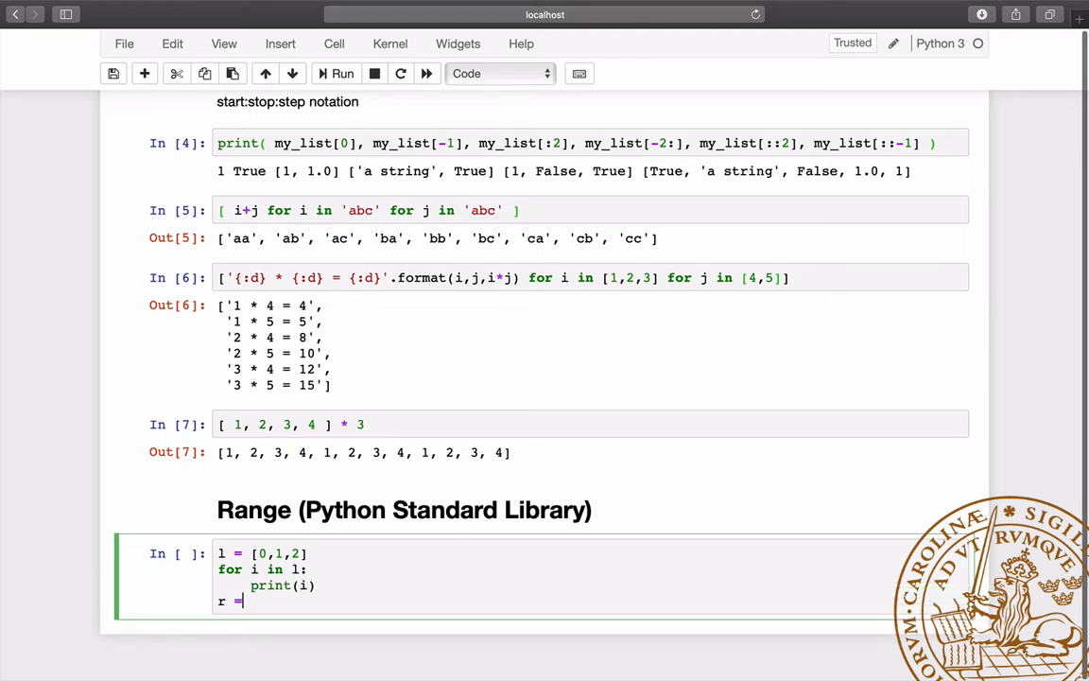
pyautogui.write('range(3)')
pyautogui.write('for i in r:')
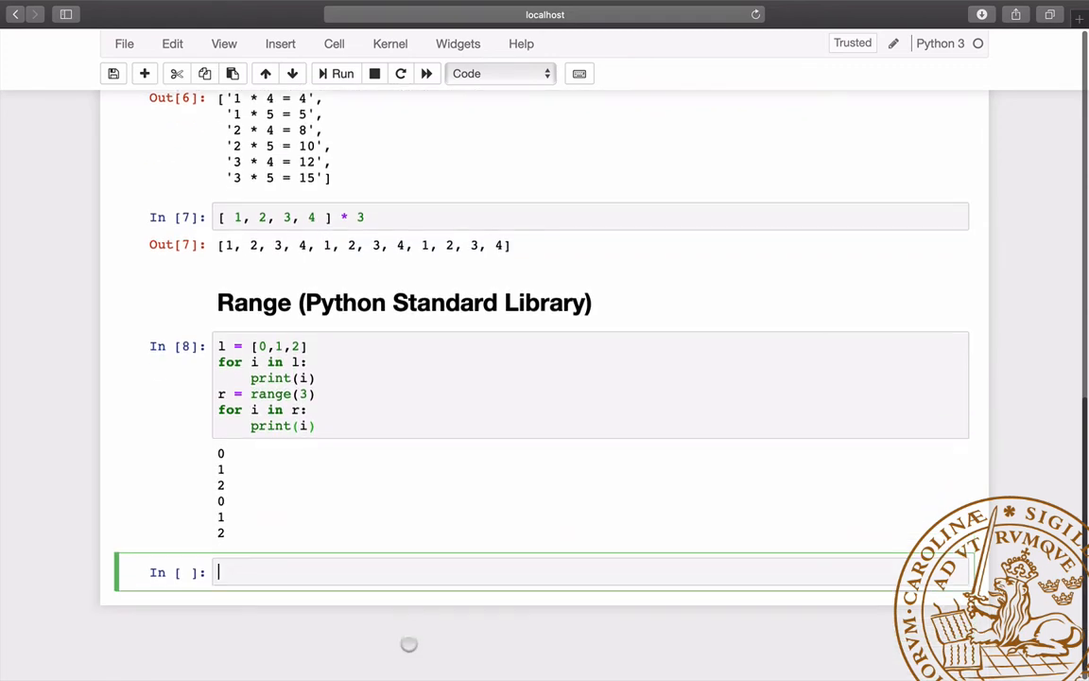
pyautogui.write('1')
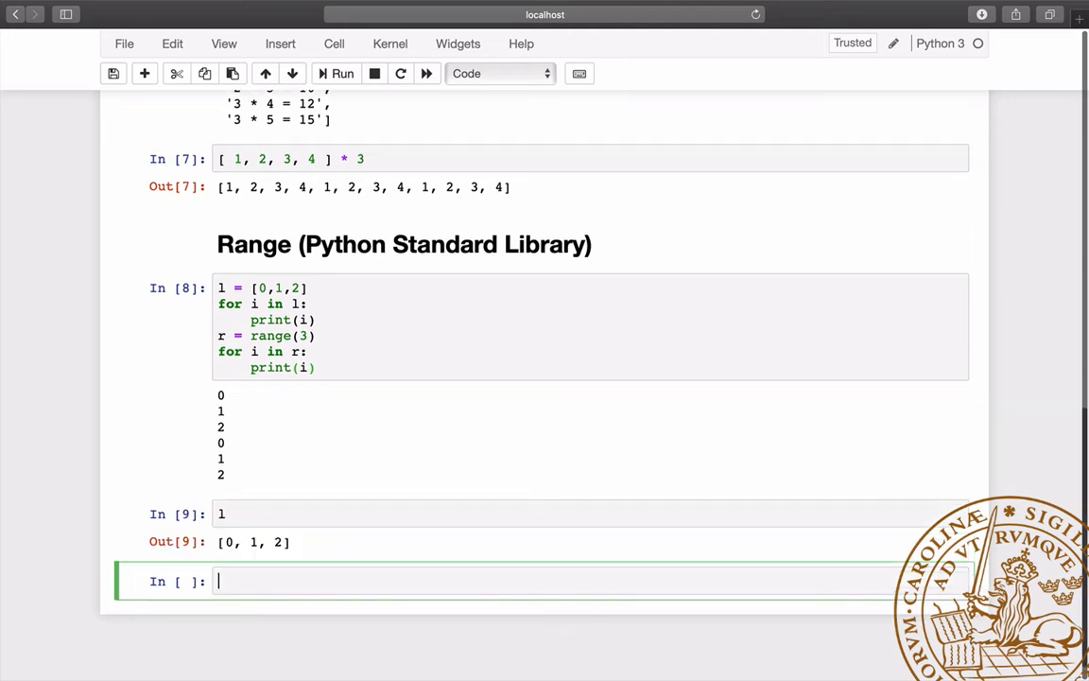
pyautogui.write('r')
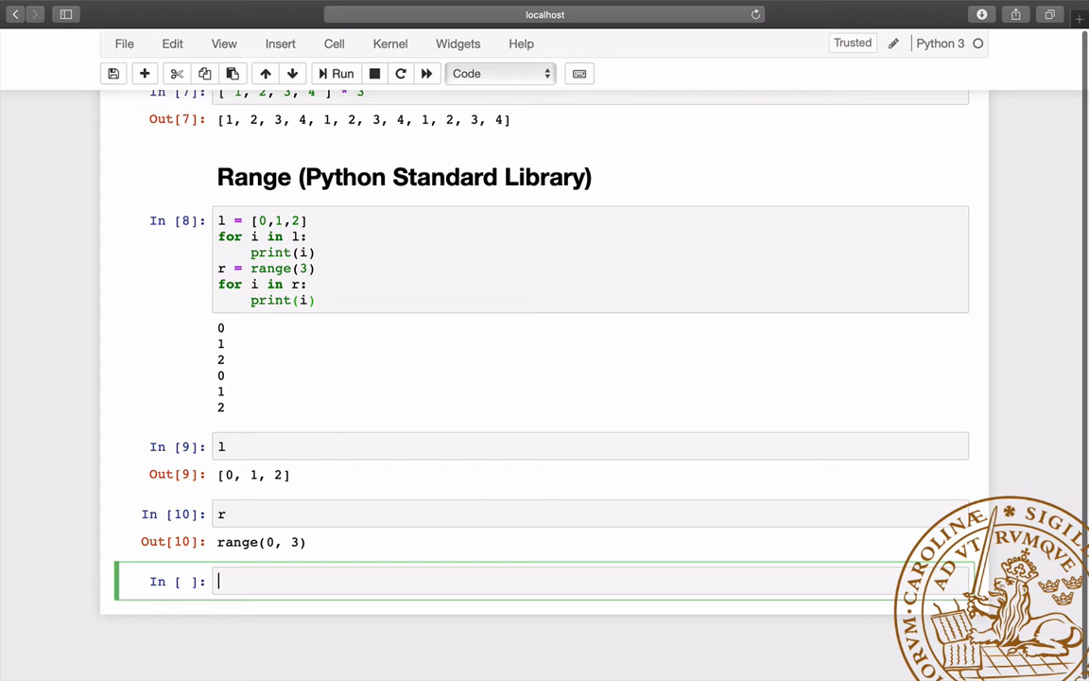
pyautogui.write('l == list(r')
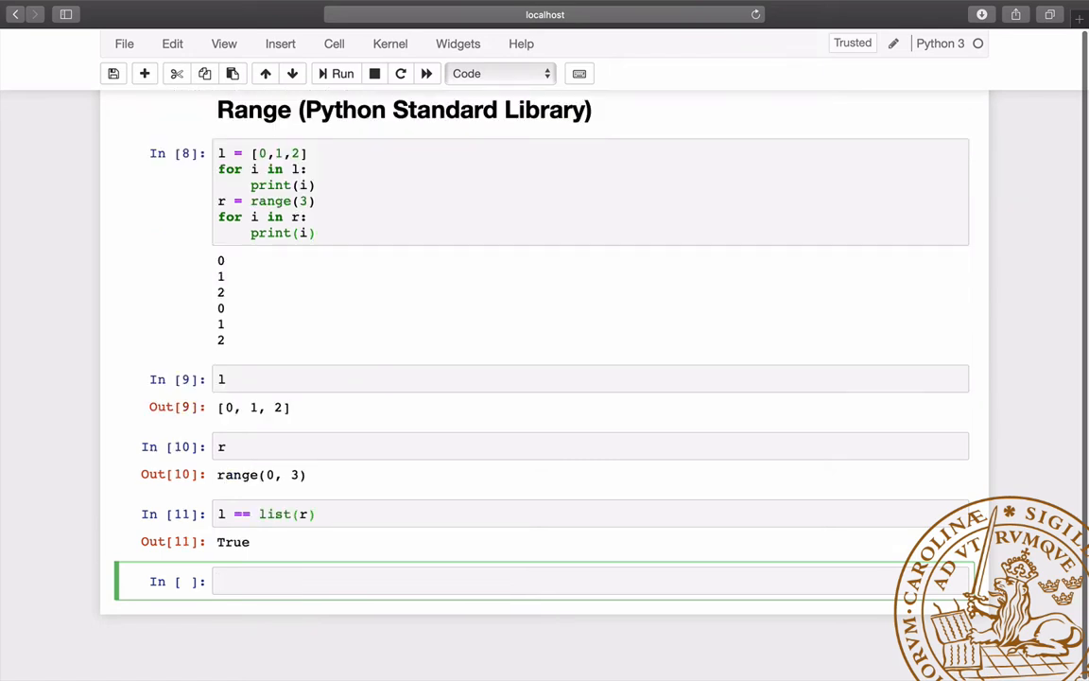
# - Write the comprehension [i for i in range(100) if (i % 7) == 0] listing multiples of 7
pyautogui.write('[ i for i ]')
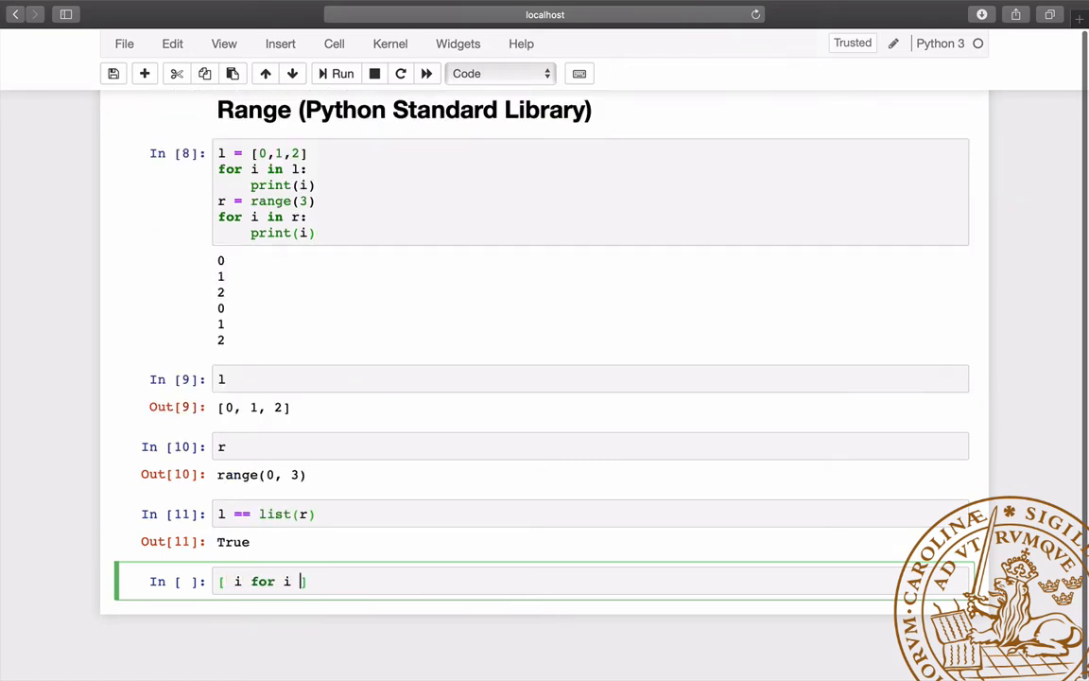
pyautogui.write('in range(100')
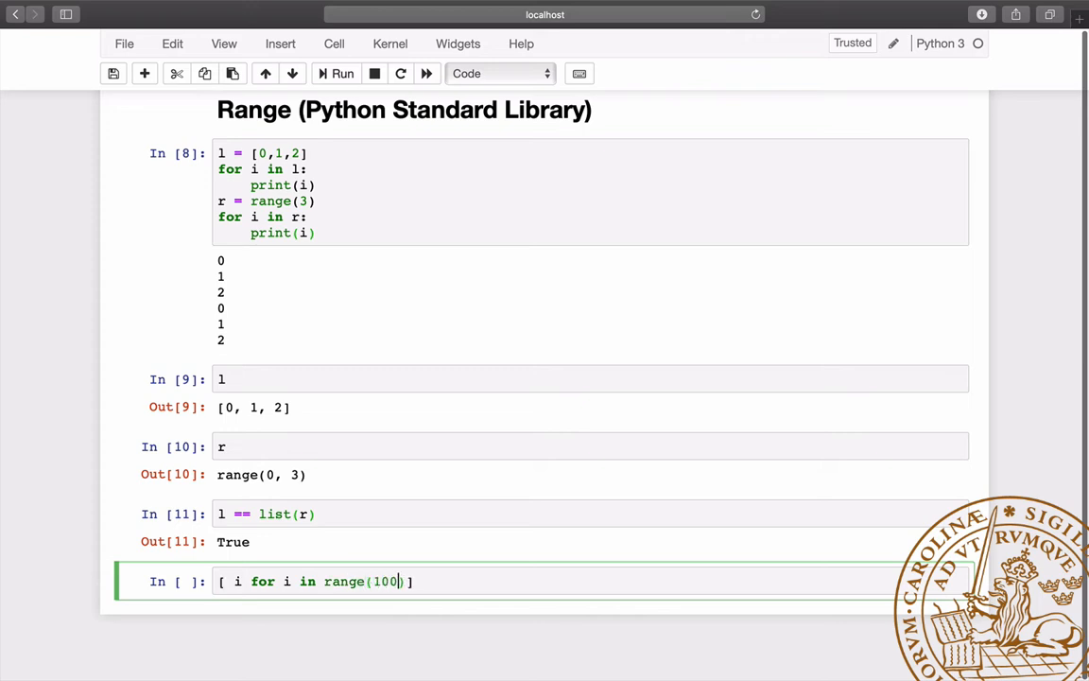
pyautogui.write('if (i')
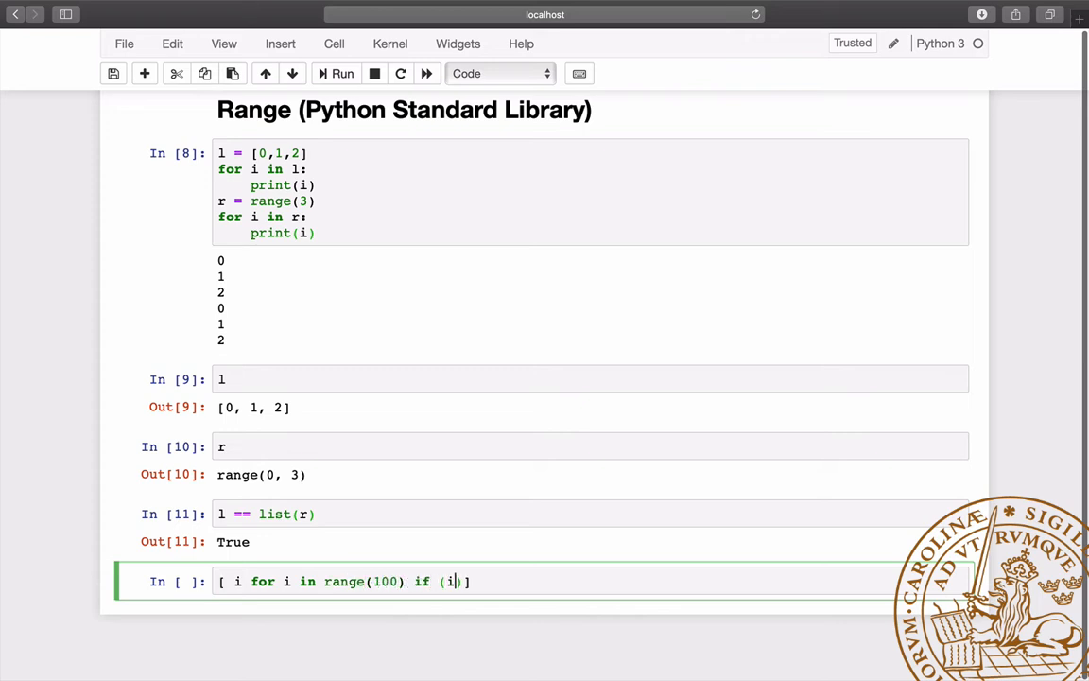
pyautogui.write('%7)==0')
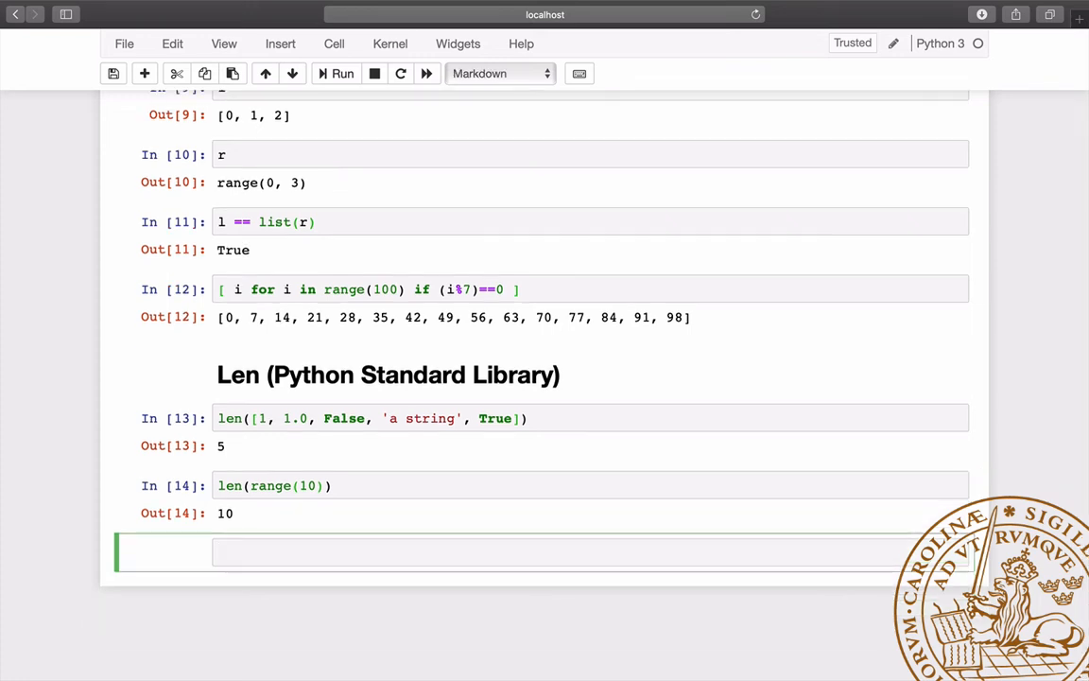
# - Start the '# Functions' markdown heading above the divideMax definition
pyautogui.write('# Function')
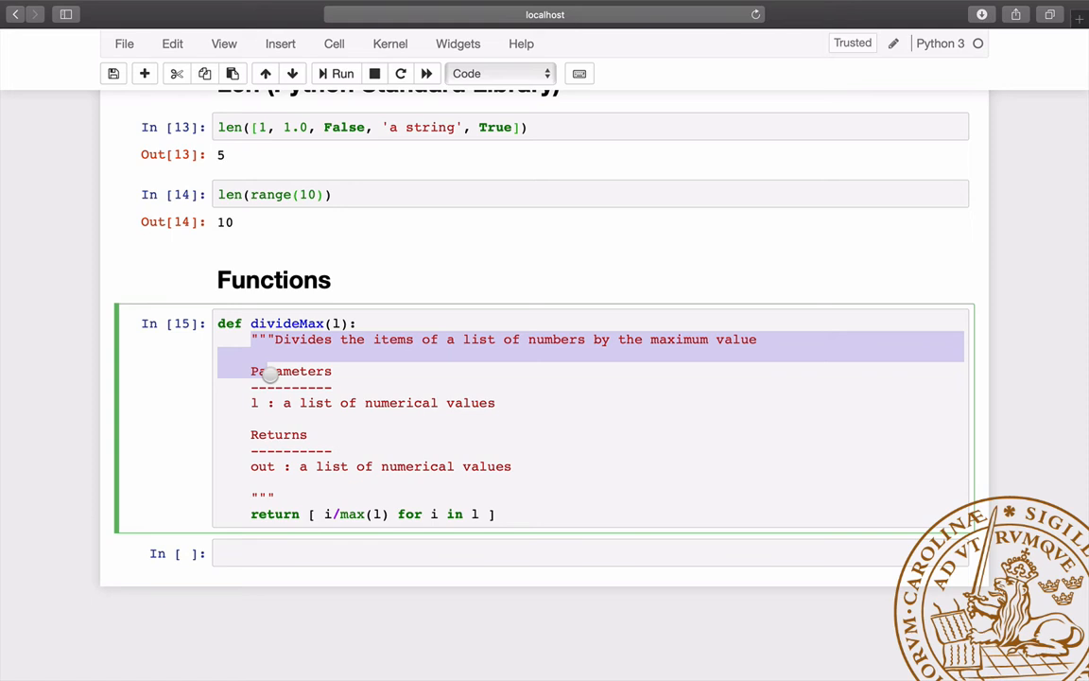
# - Highlight divideMax's docstring and query its help with divideMax?
pyautogui.moveTo(268, 371); pyautogui.dragTo(283, 490)
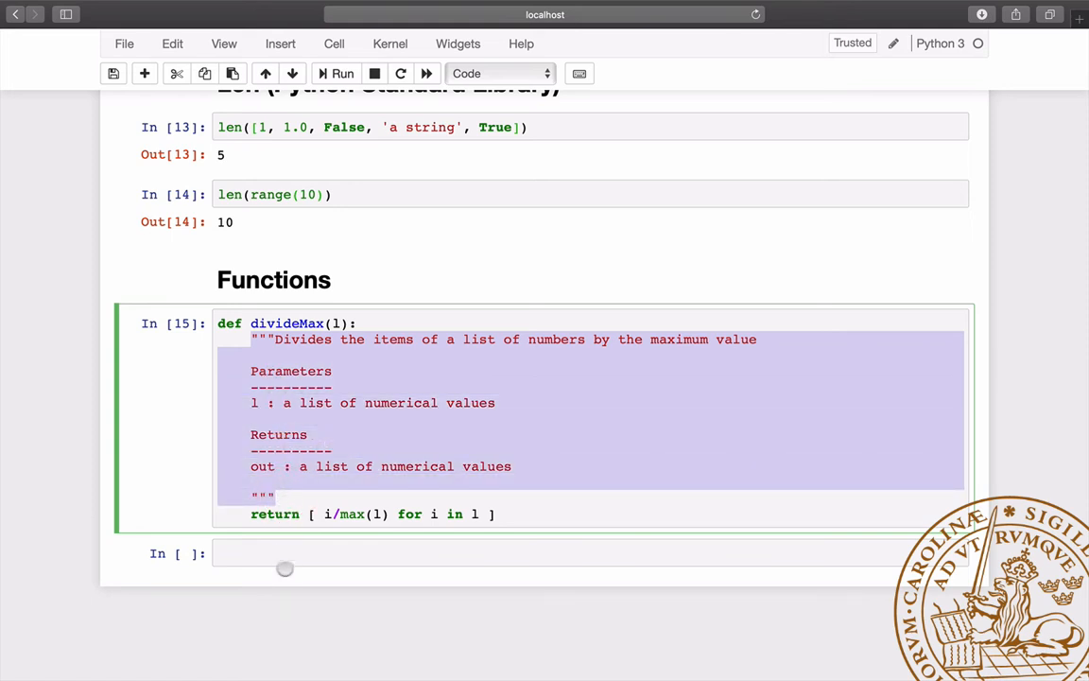
pyautogui.write('divideMax()')
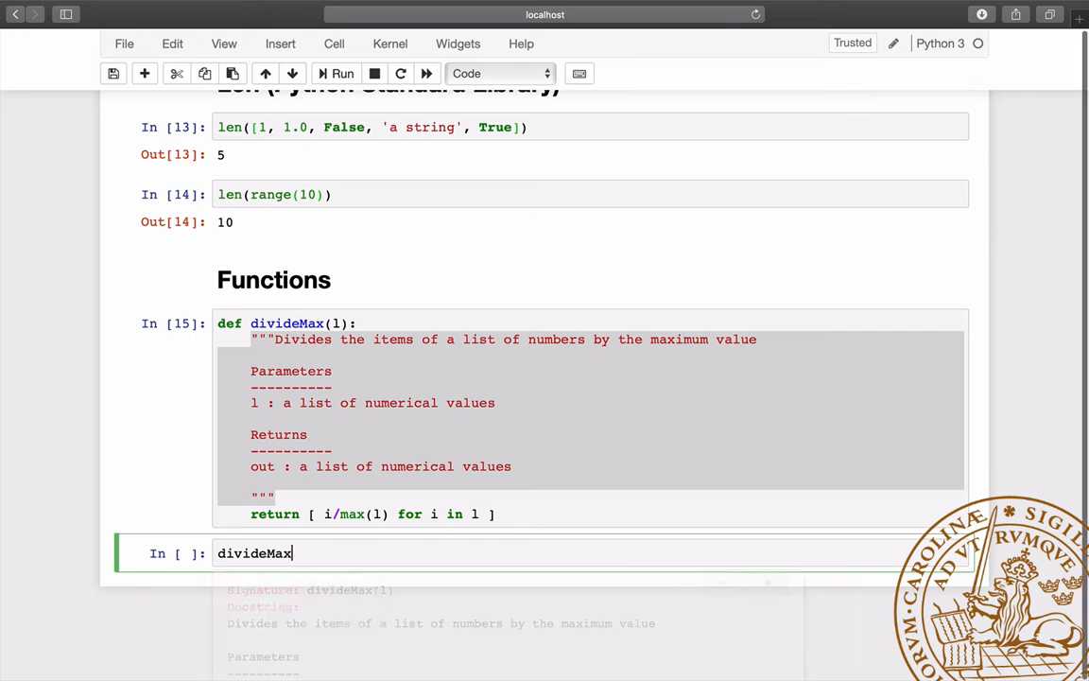
pyautogui.write('?')
pyautogui.write('divideMax_lambda = lambda x : [ i/max(x) for i in x ]')
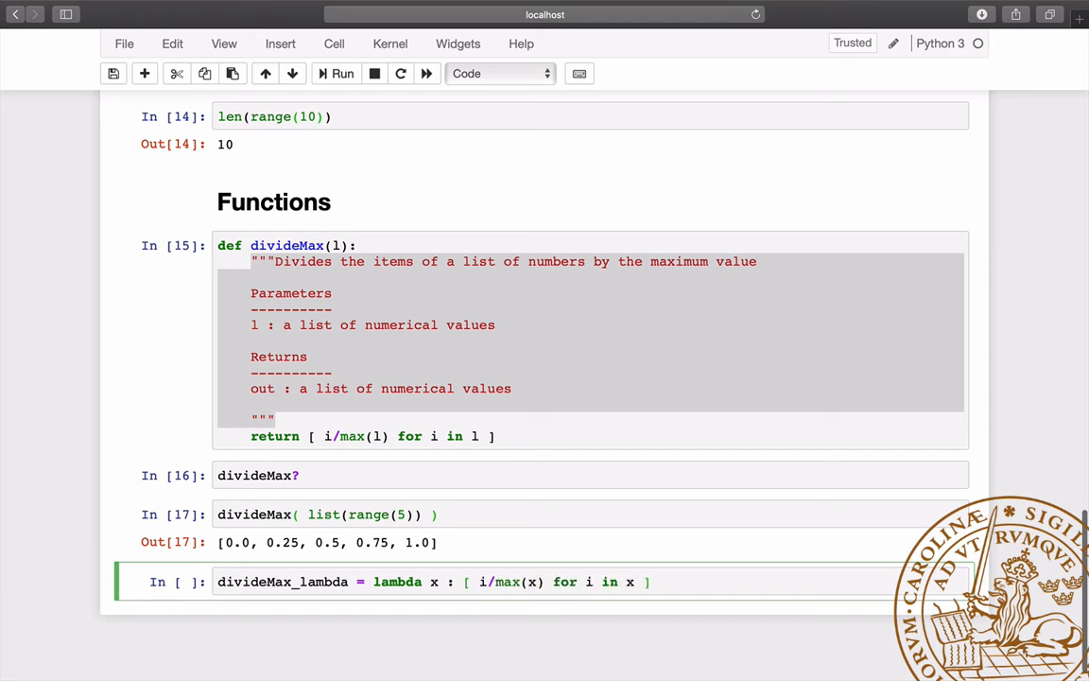
# - Run the divideMax_lambda definition, check type(divideMax_lambda), then start the '# Num' heading
pyautogui.doubleClick(397, 582)
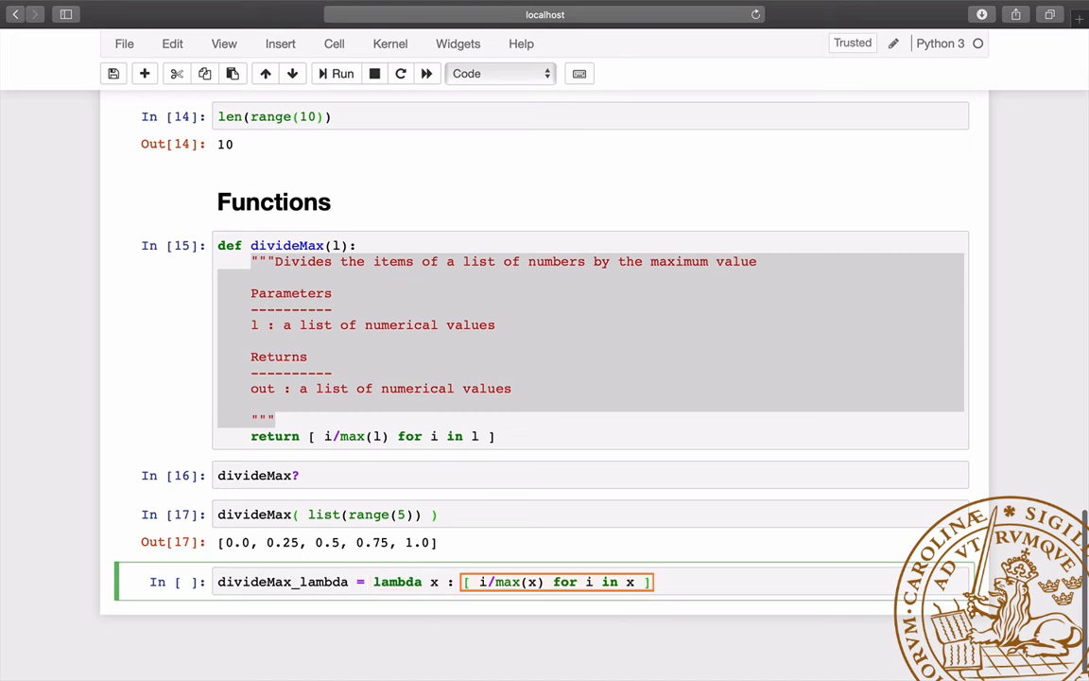
pyautogui.press('shift+enter')
pyautogui.write('t')
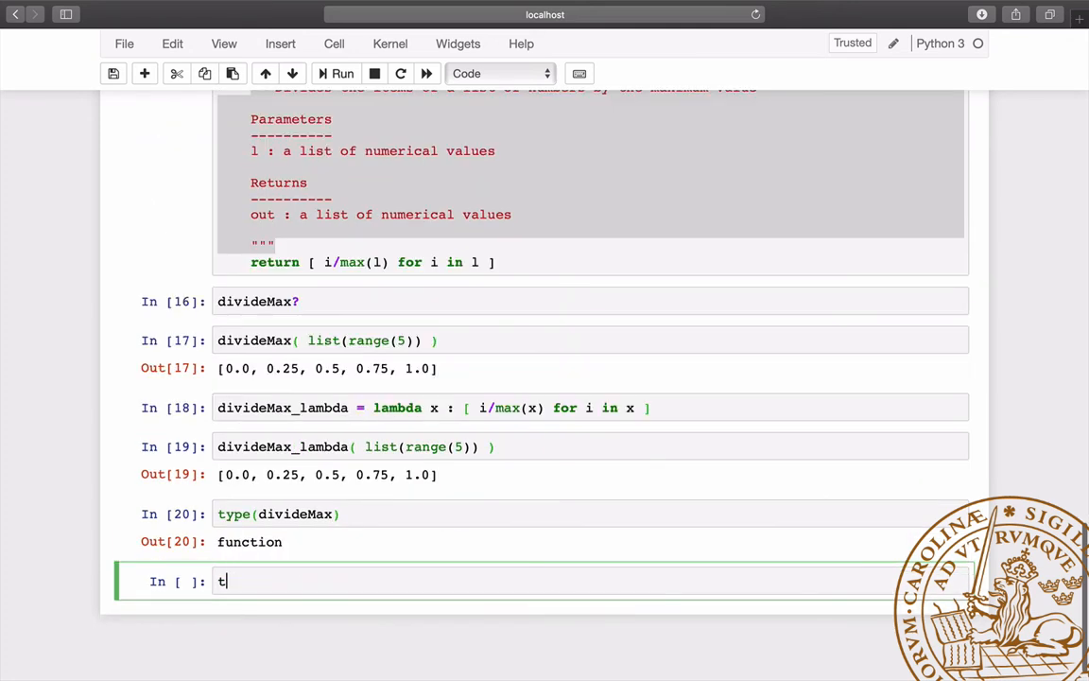
pyautogui.write('ype(divideMax_lambda')
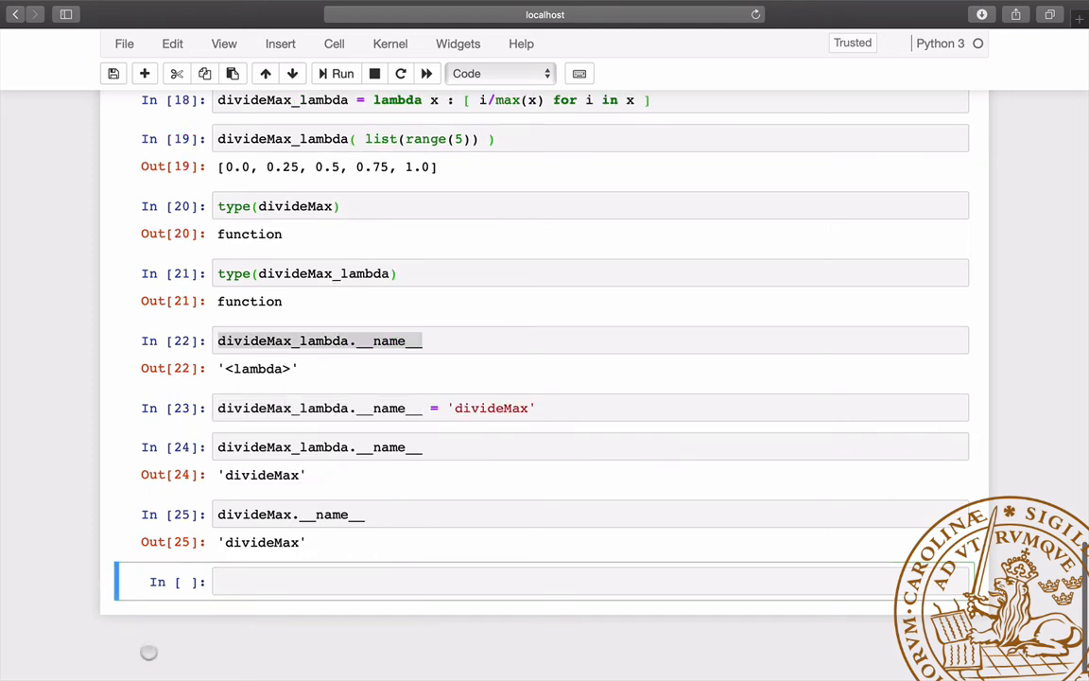
pyautogui.write('# Num')
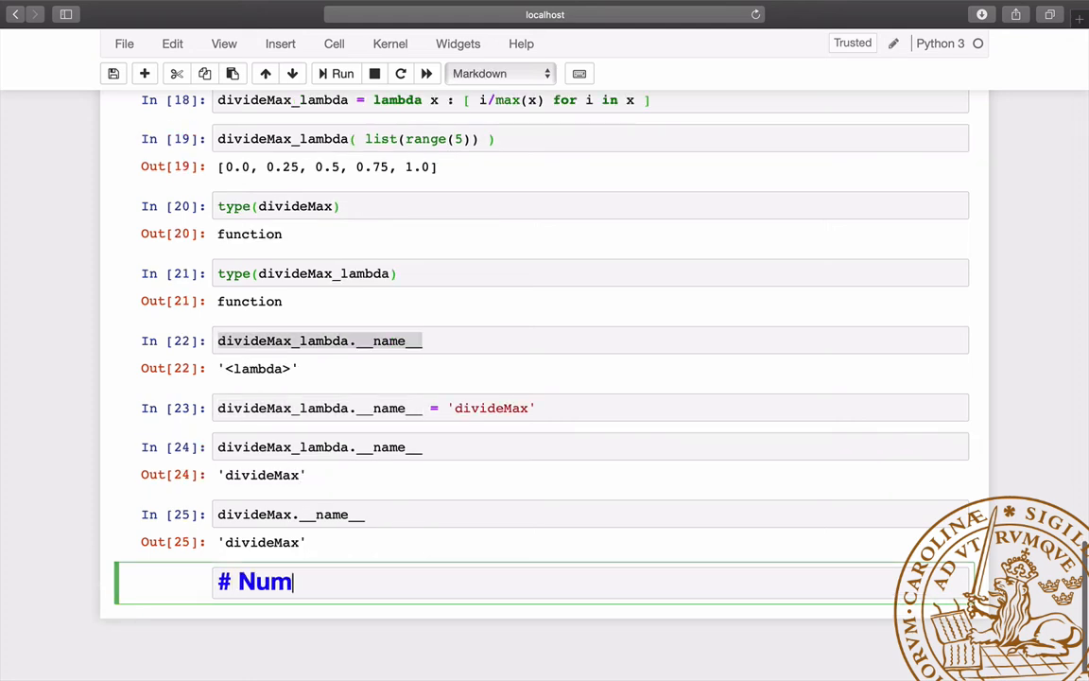
# - Add the NumPy Arrays heading and begin an 'array = np.linspace' cell after the zeros/ones/empty cells
pyautogui.write('Py Arrays')
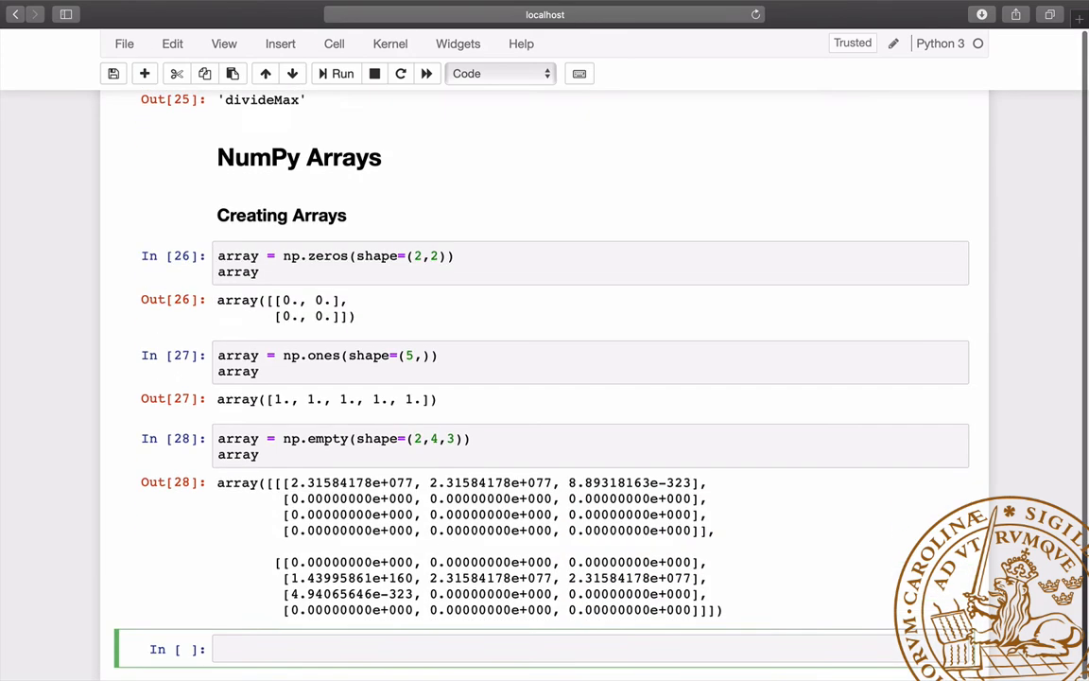
pyautogui.write('array = np.linspace')
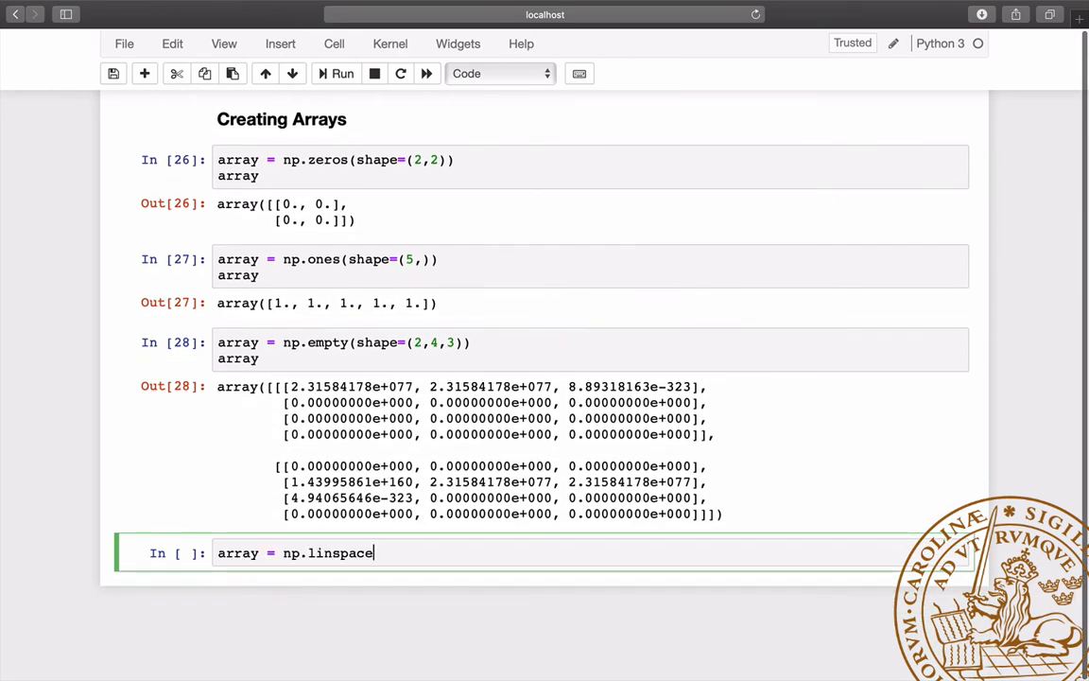
# - Run np.linspace(start=0,stop=10,num=5) and highlight the endpoint 10. in its output
pyautogui.write('(start=0,stop=10,num=5)')
pyautogui.write('array = np.arange(start=0,stop=10,step=2.5)')
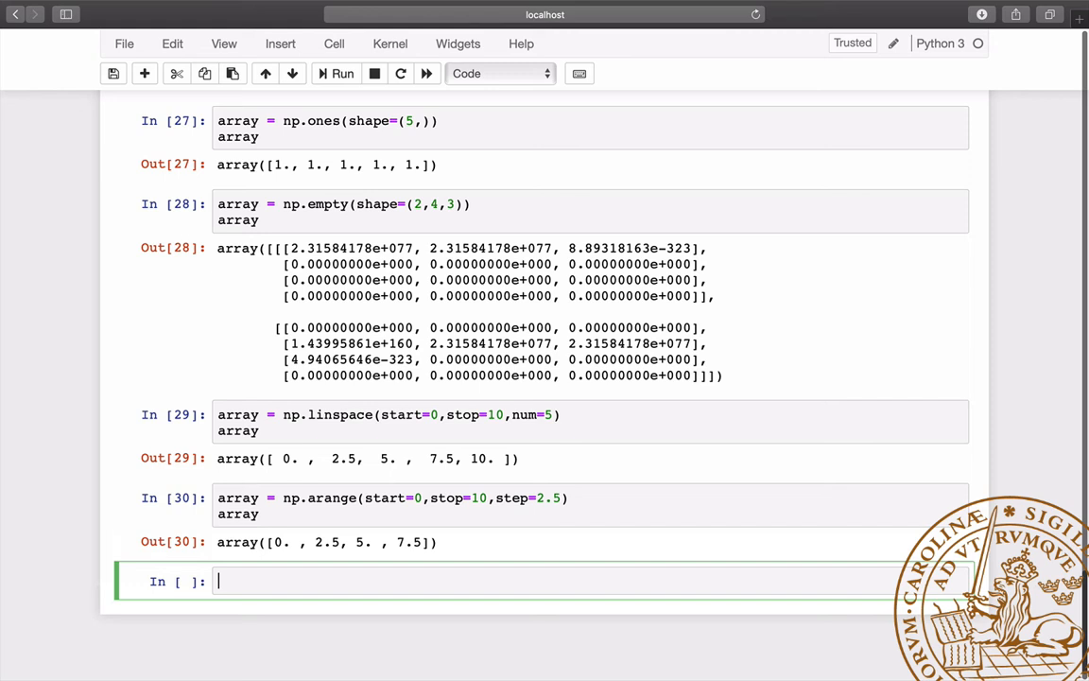
pyautogui.doubleClick(514, 498)
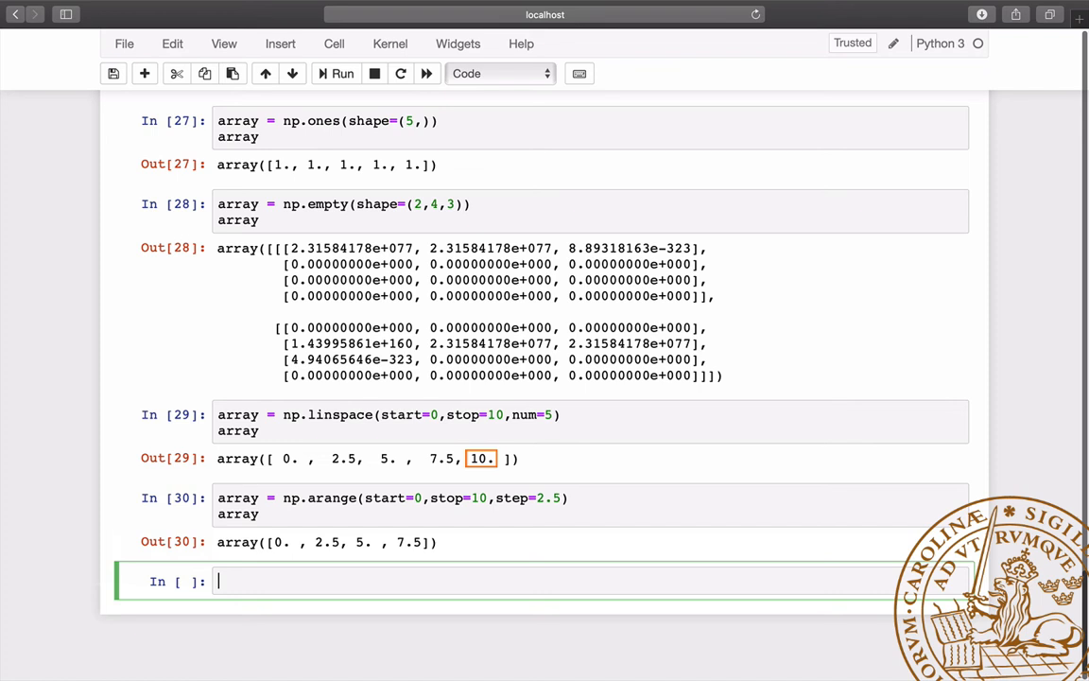
# - Run np.arange(start=0,stop=10,step=2.5,dtype='complex64') and begin a '###' markdown heading
pyautogui.write('array = np.arange(start=0,stop=10,step=2.5,dtype')
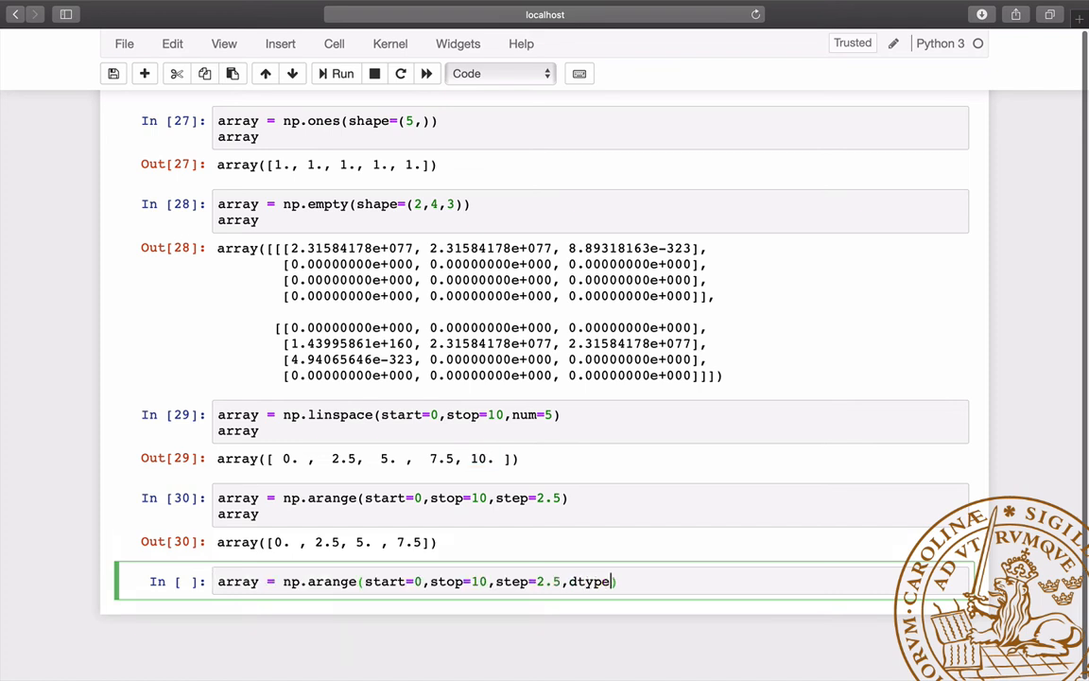
pyautogui.write("='c'")
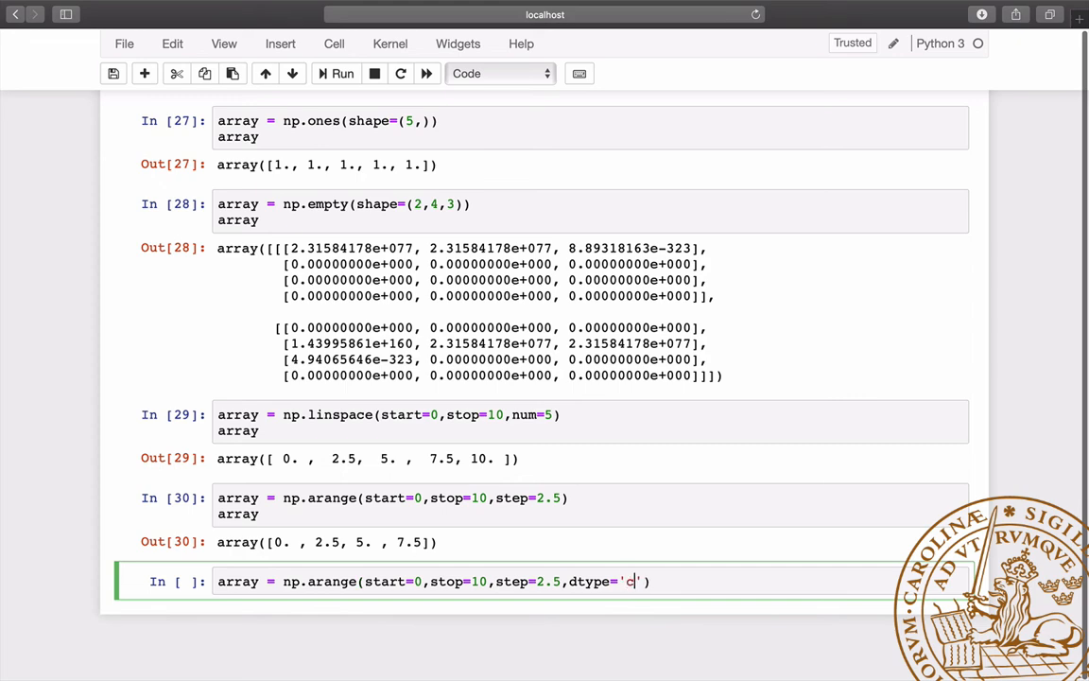
pyautogui.write('omplex64')
pyautogui.write('array')
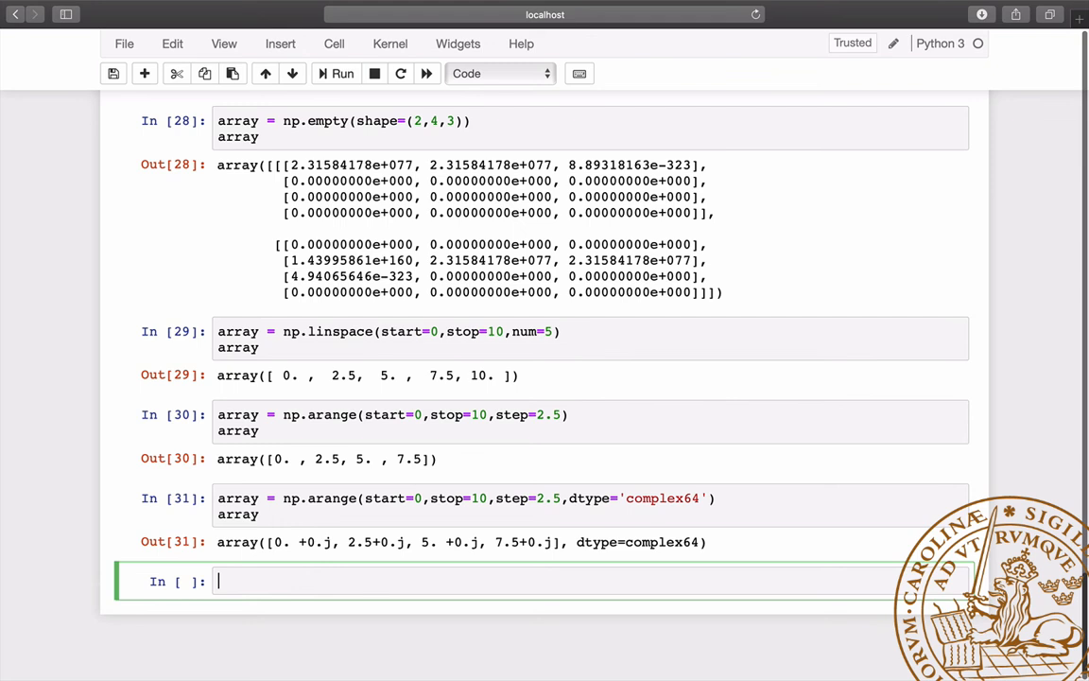
pyautogui.write('###')
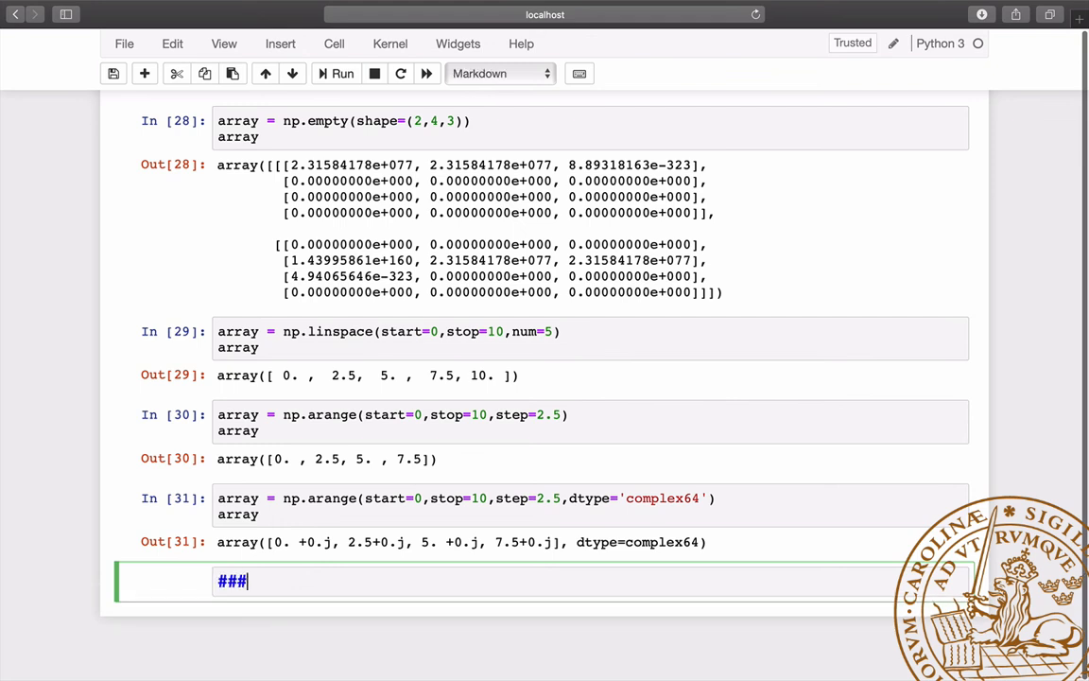
# - Add the '### Arguments' heading, run array.dtype on the empty array, and begin a '### Resh' heading
pyautogui.write('Arg')
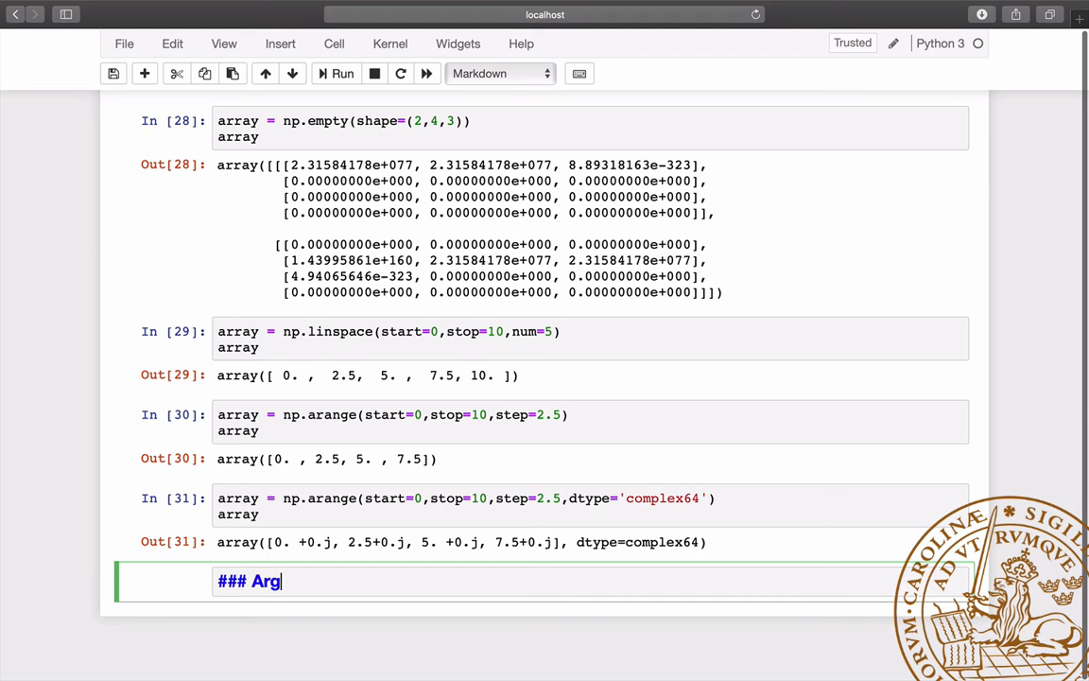
pyautogui.write('uments')
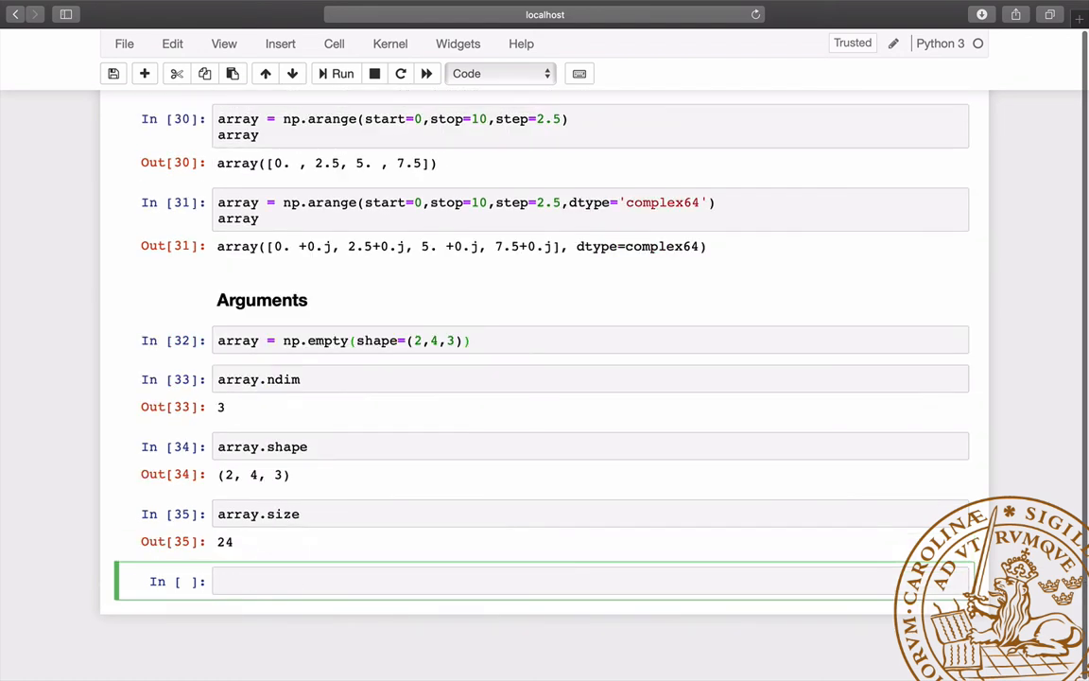
pyautogui.write('array.dtype')
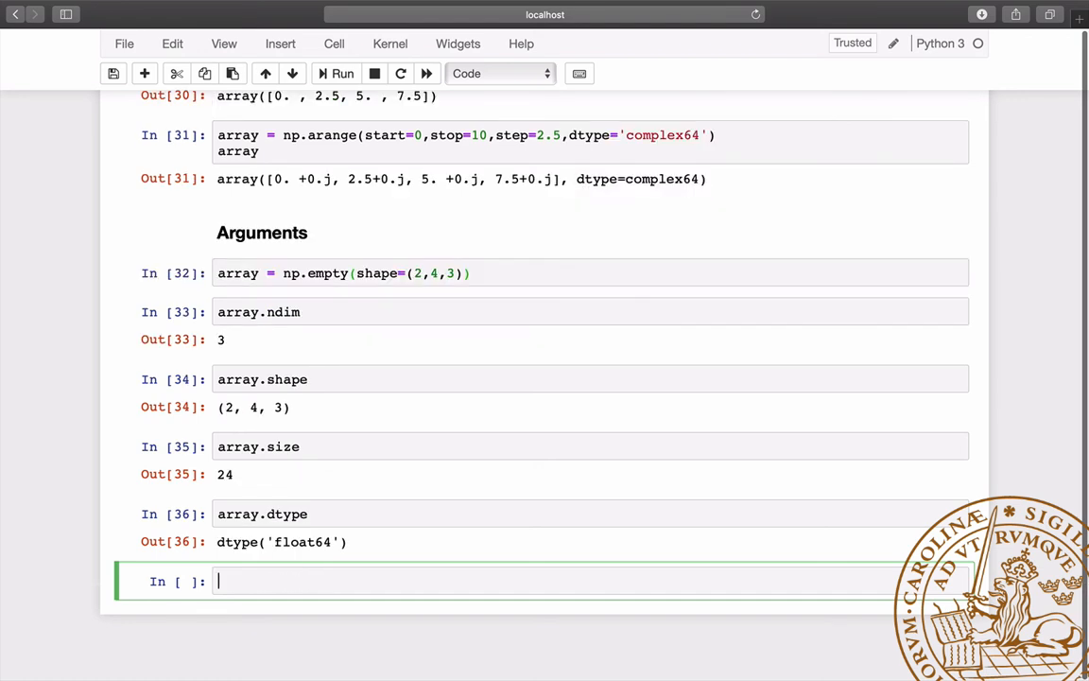
pyautogui.write('### Resh')
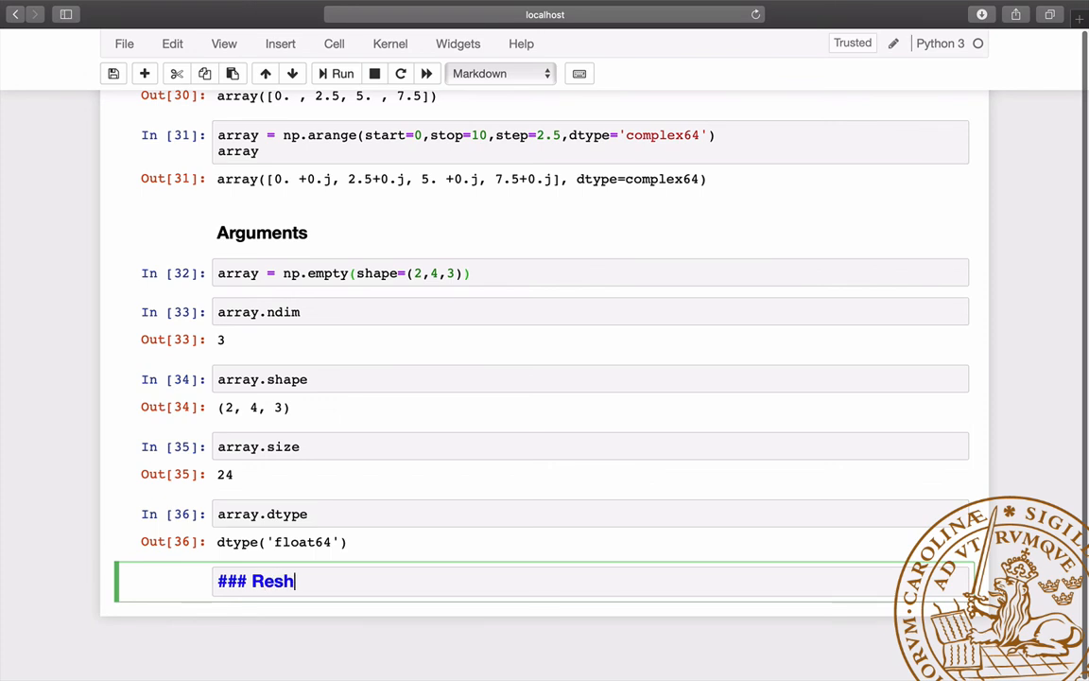